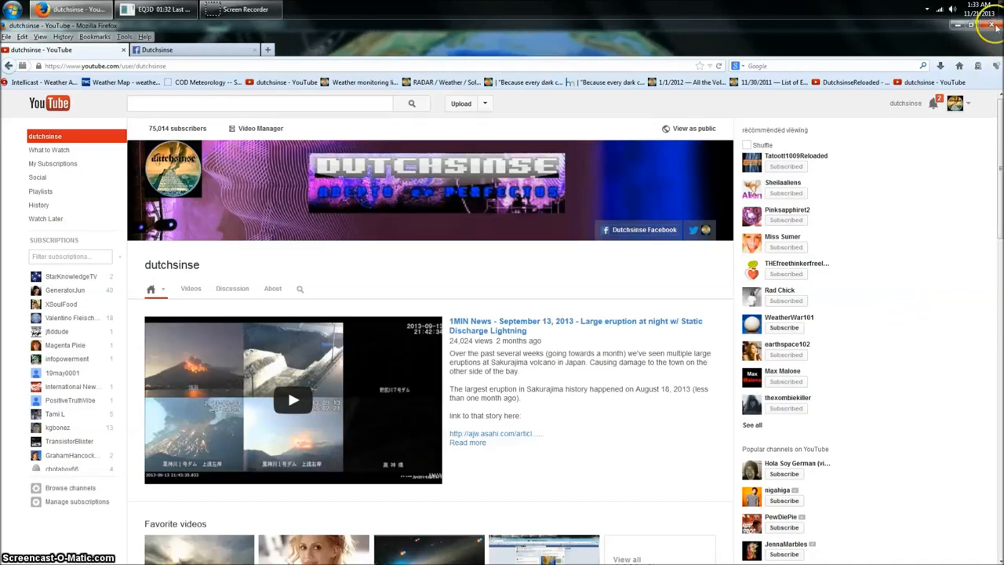
mouse_move(977, 9)
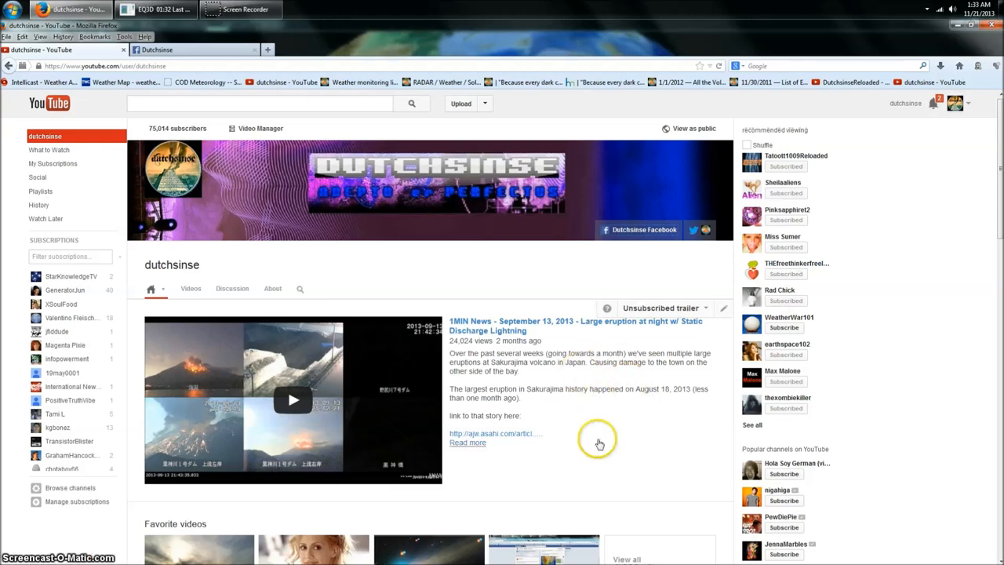
mouse_move(443, 274)
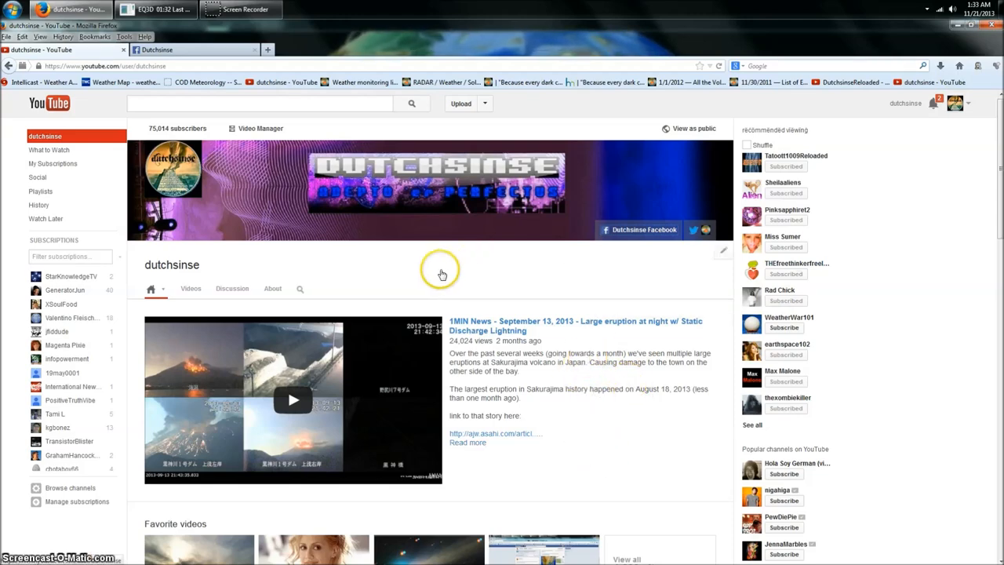
mouse_move(430, 274)
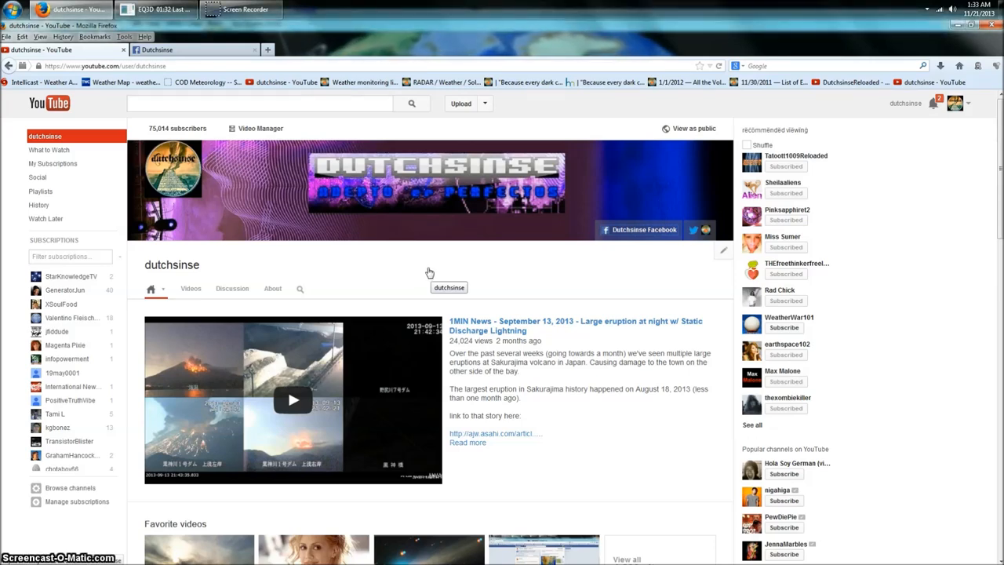
mouse_move(424, 270)
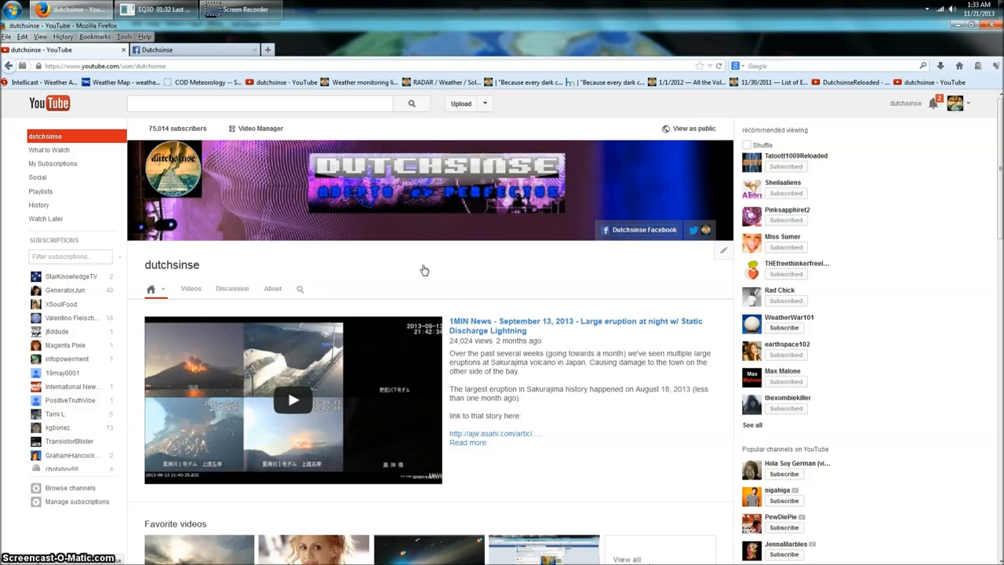
Step: Open the November 19, 2013 3.2M SURFACE Quake upload and scroll to its comments
scroll(down, 3)
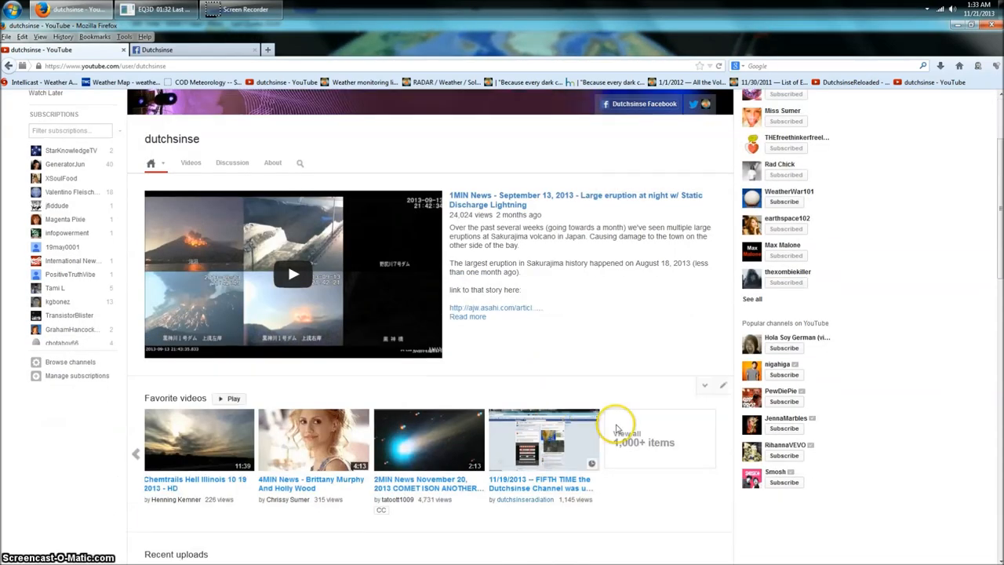
mouse_move(587, 477)
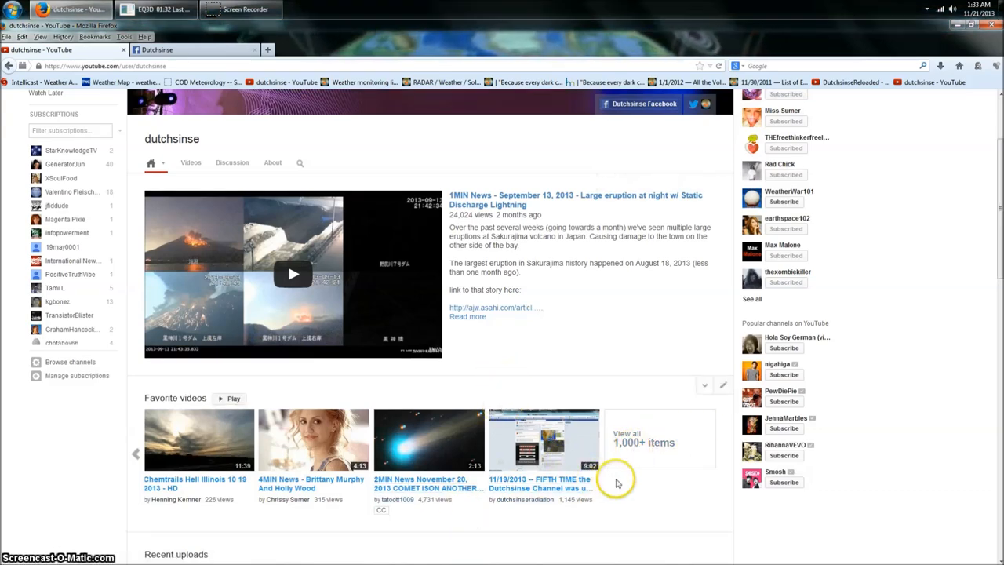
mouse_move(577, 390)
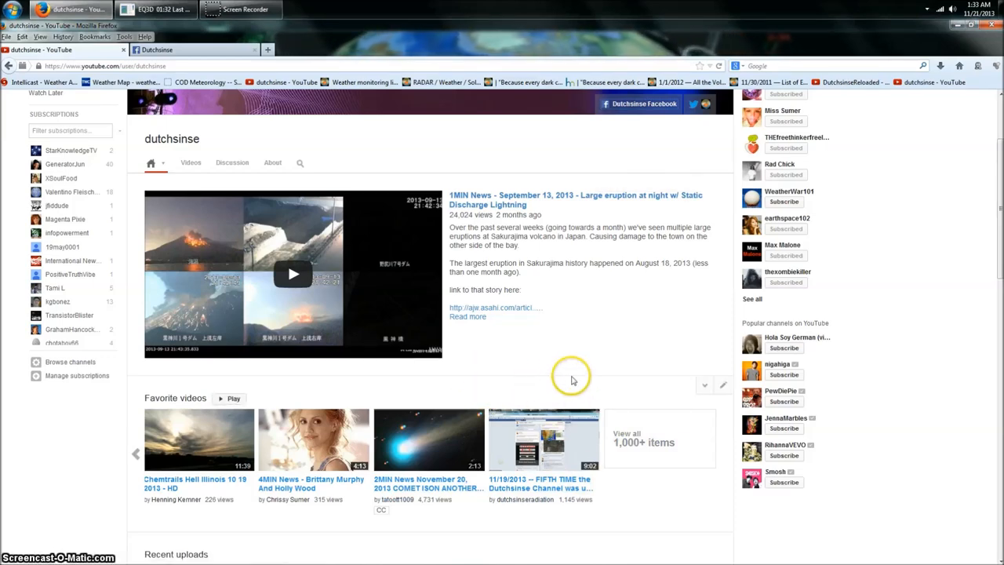
mouse_move(591, 391)
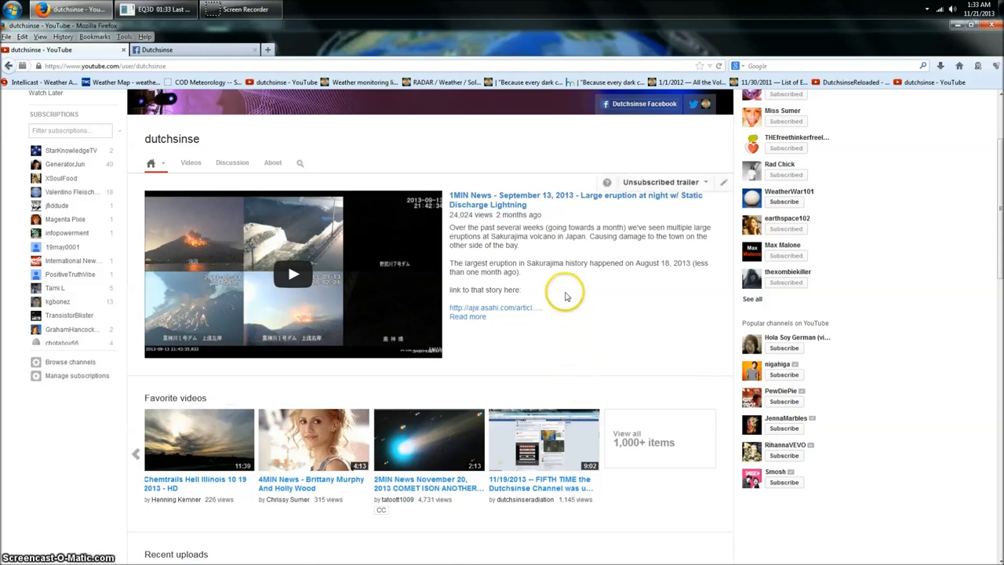
mouse_move(518, 349)
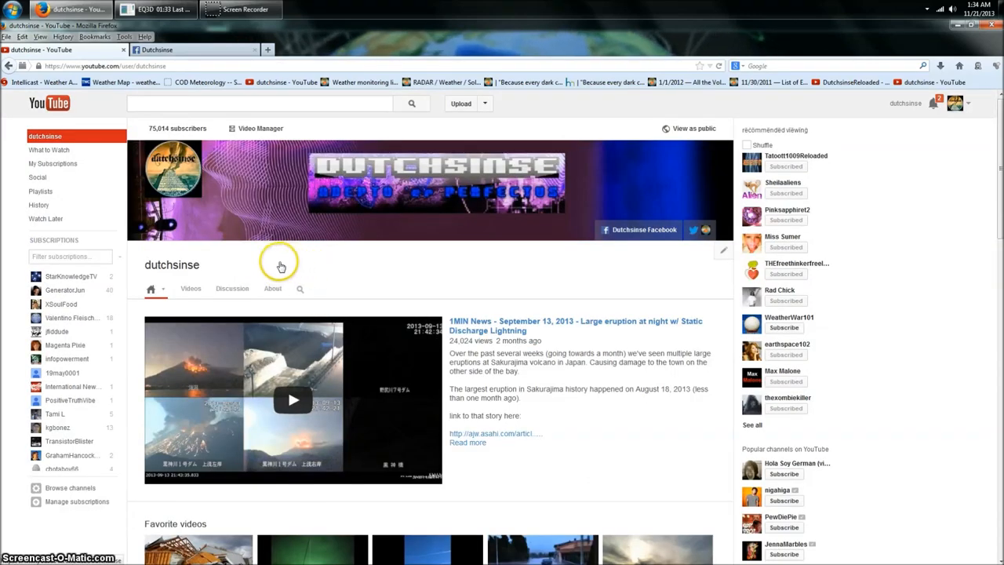
mouse_move(452, 269)
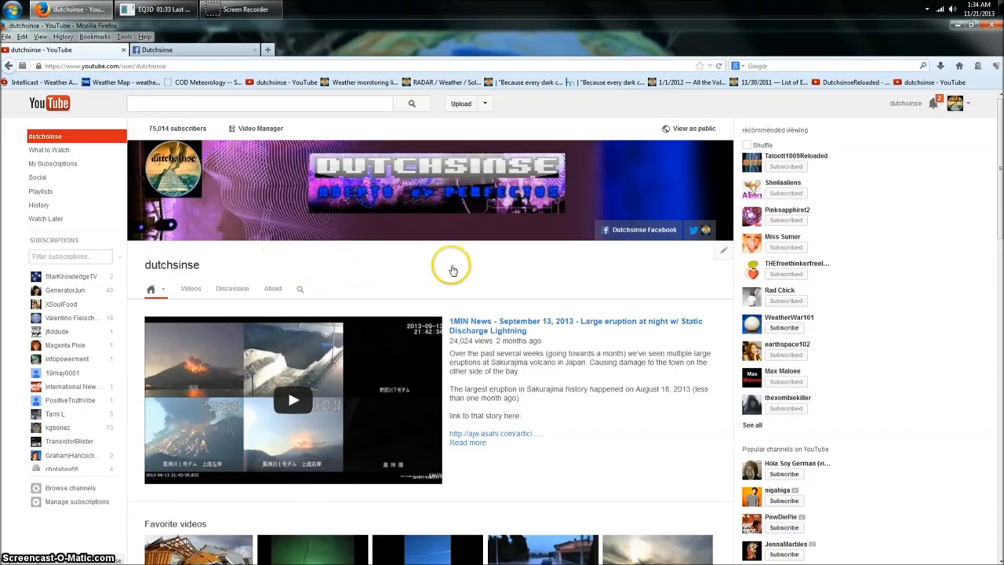
scroll(down, 3)
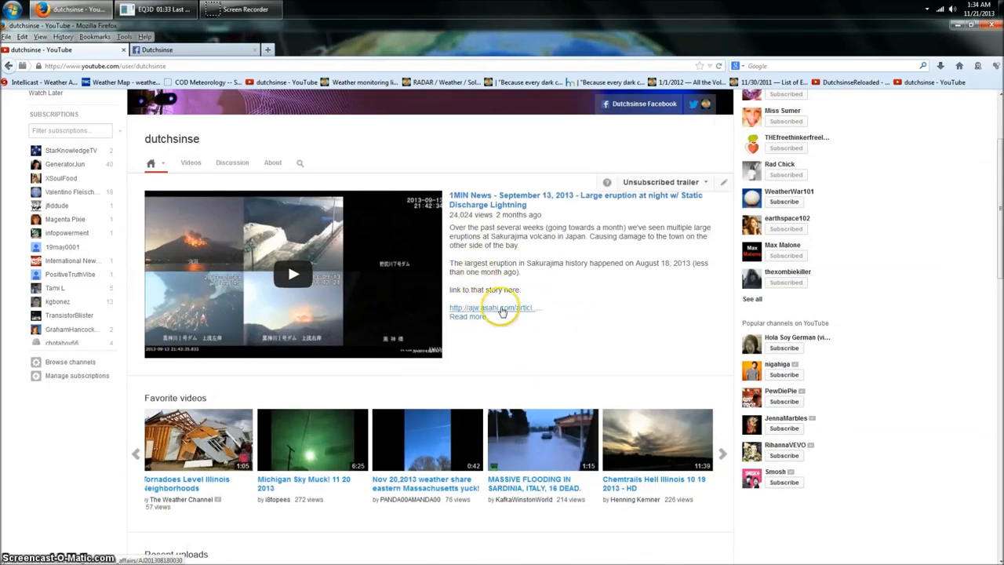
mouse_move(554, 312)
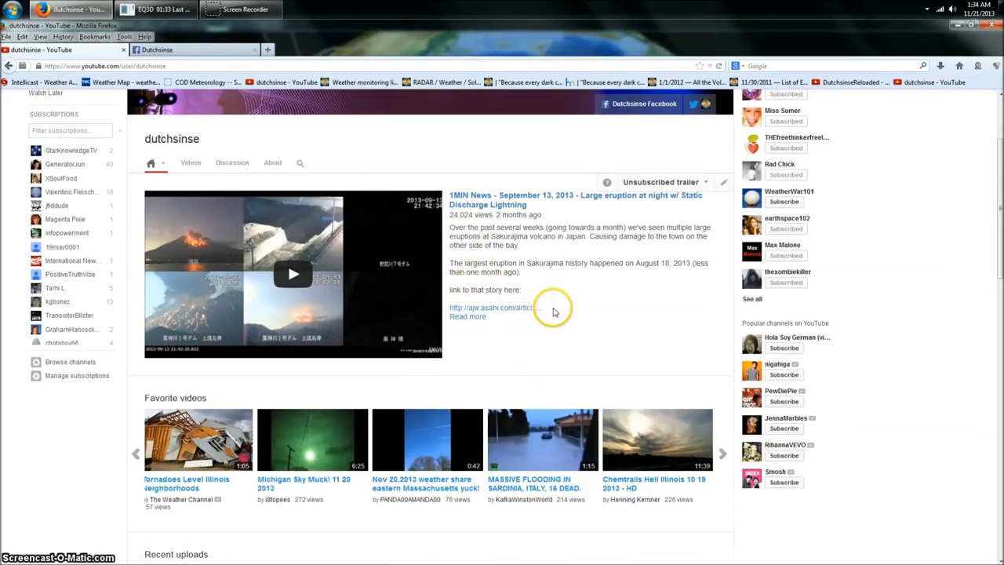
mouse_move(612, 314)
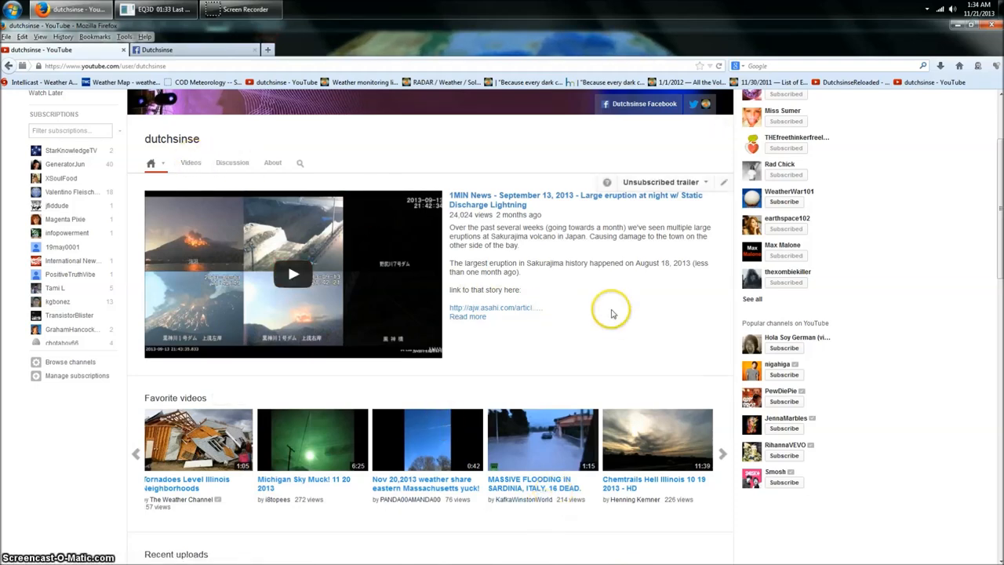
mouse_move(598, 356)
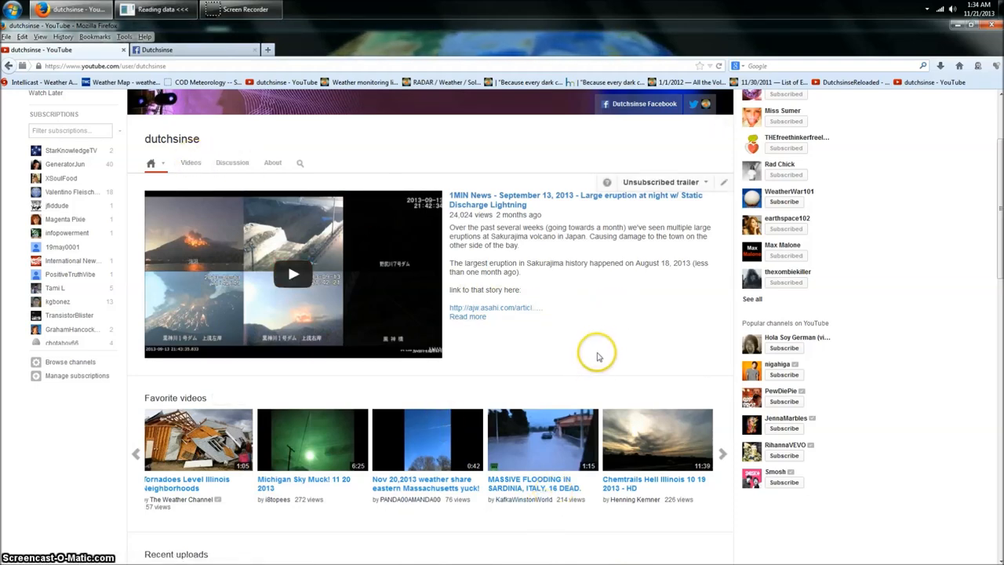
mouse_move(604, 348)
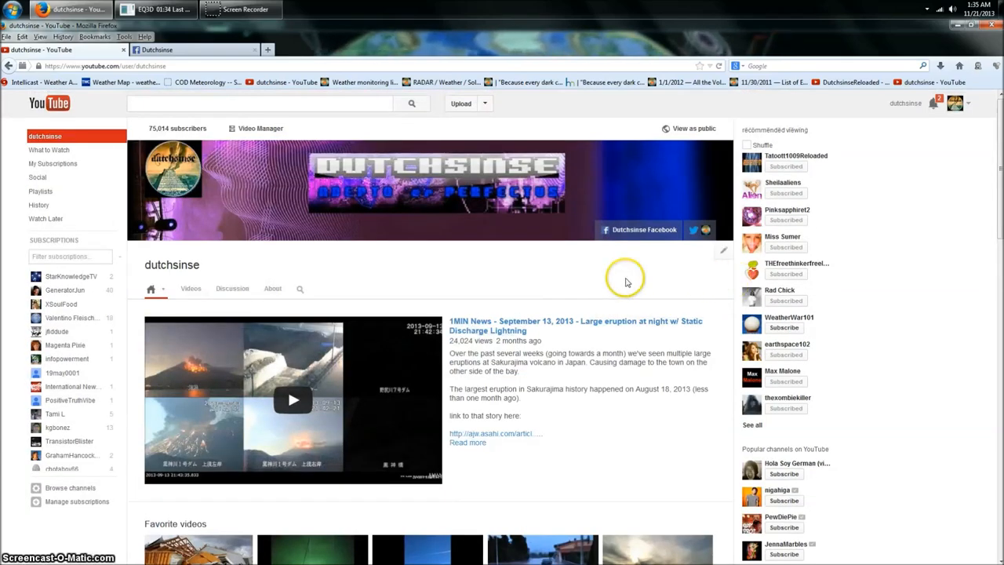
scroll(down, 3)
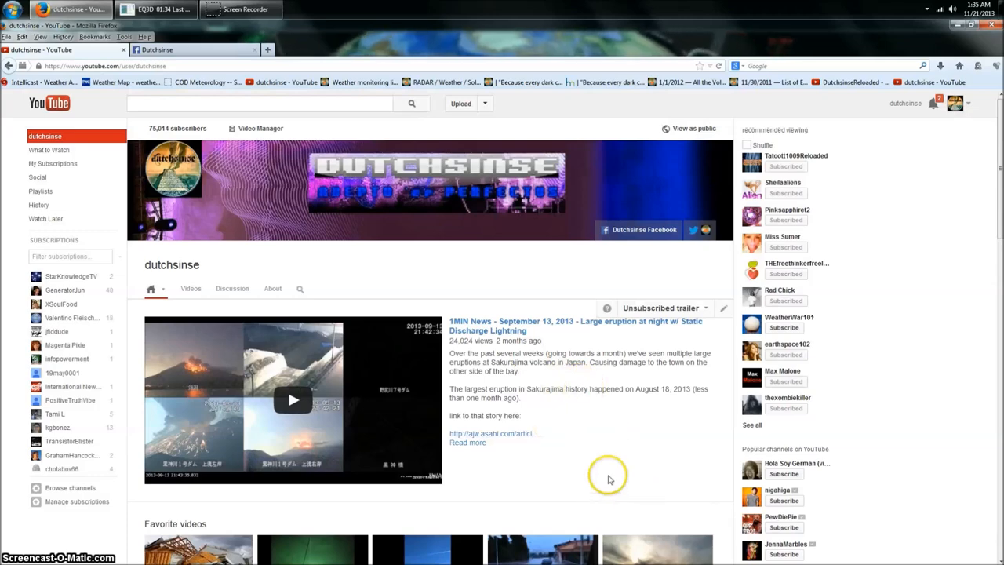
mouse_move(975, 360)
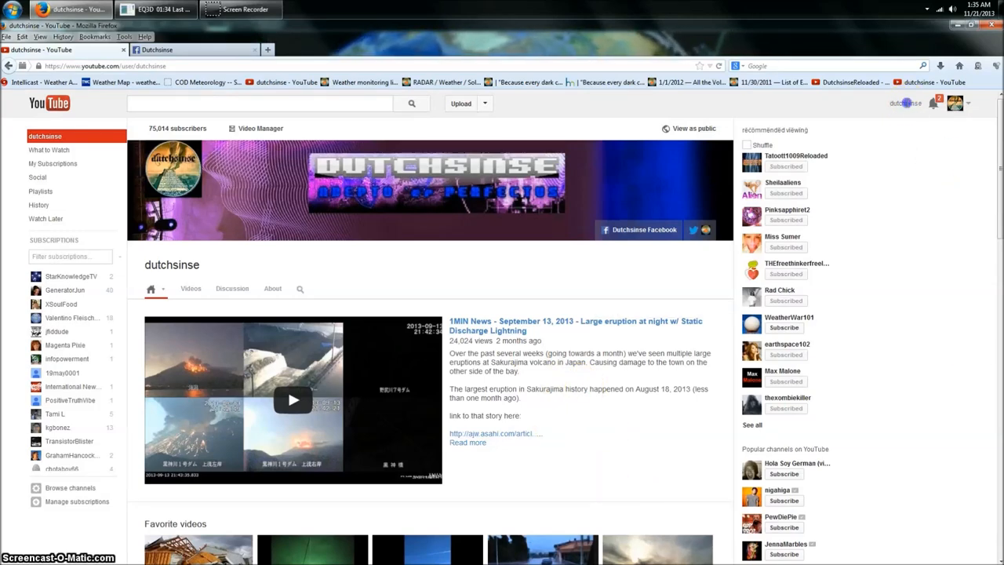
click(954, 103)
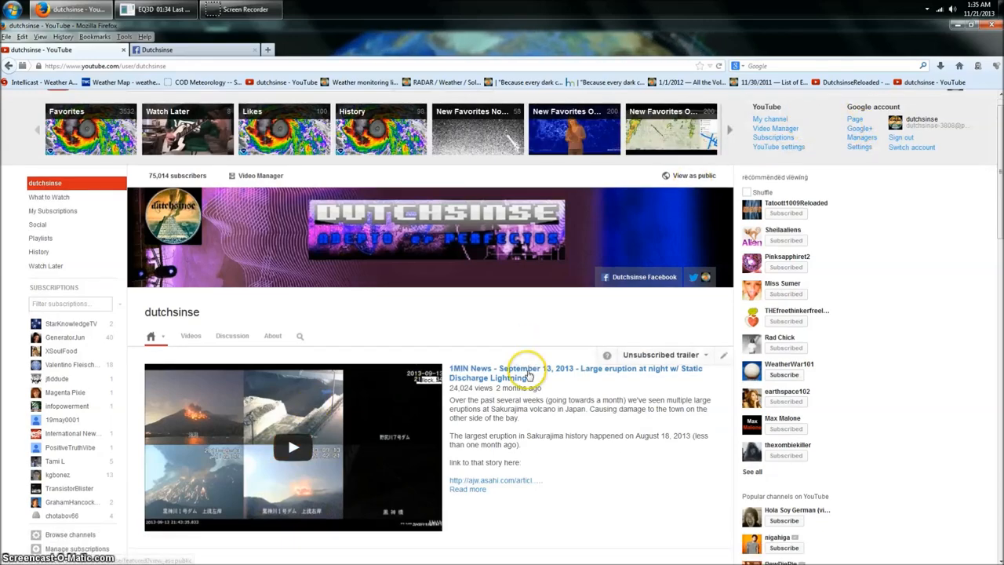
scroll(down, 3)
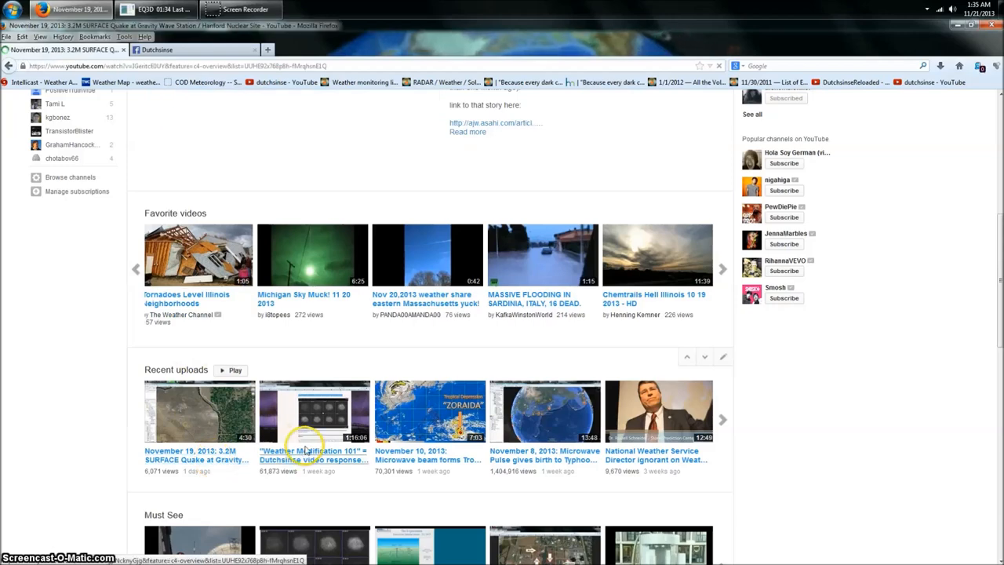
click(198, 410)
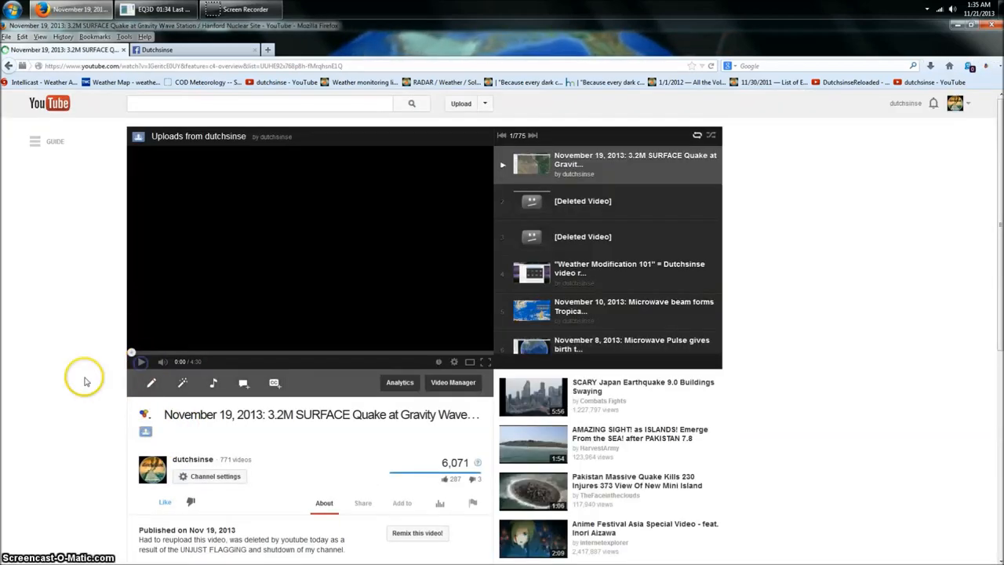
scroll(down, 3)
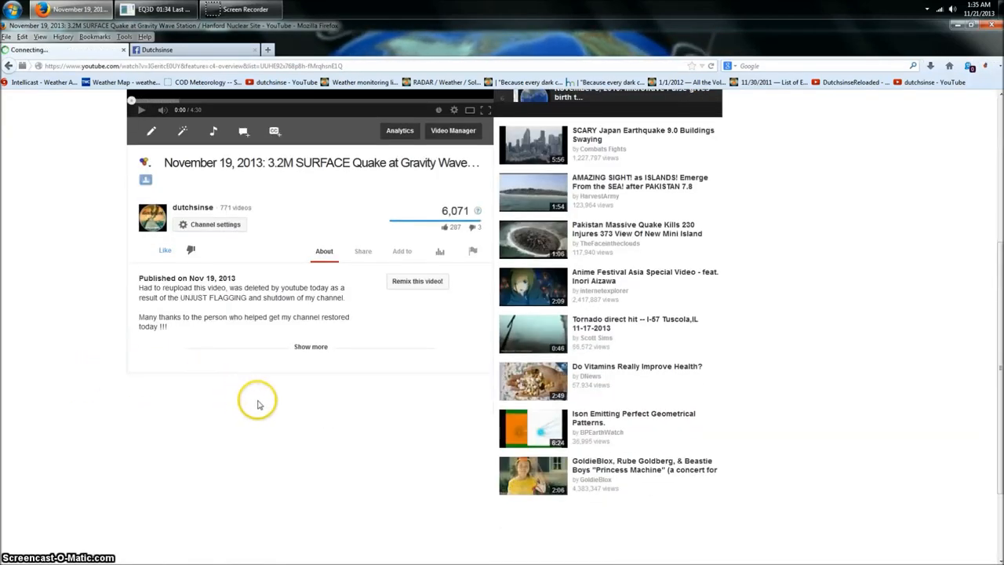
scroll(down, 3)
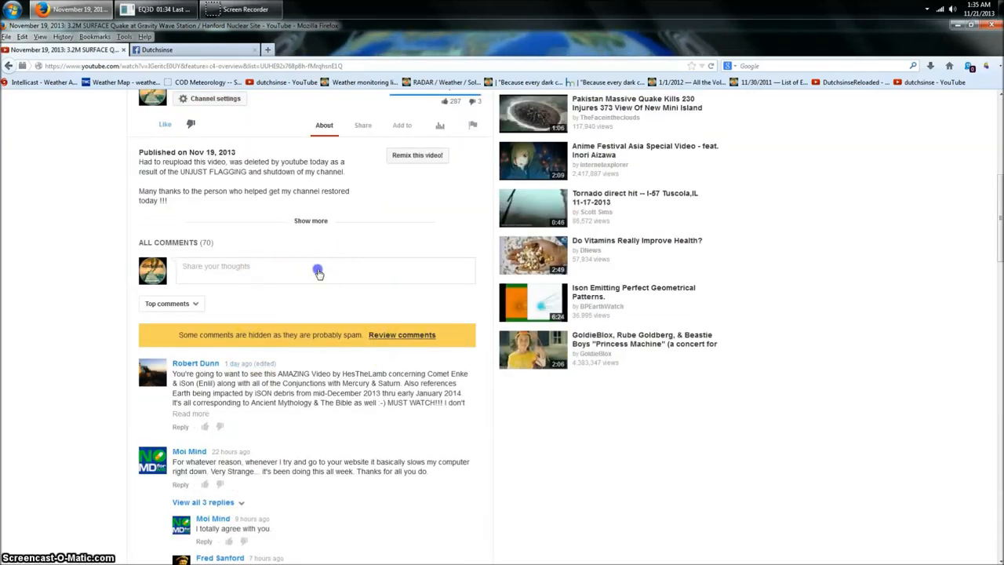
Step: Submit the comment 'hi' on the quake video, which fails with a saving error
click(318, 270)
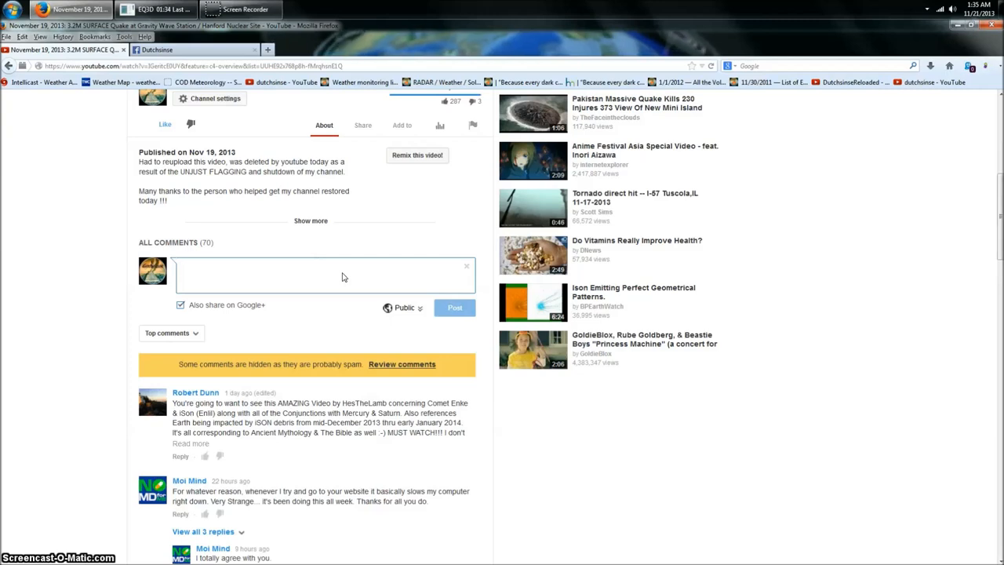
text(hi)
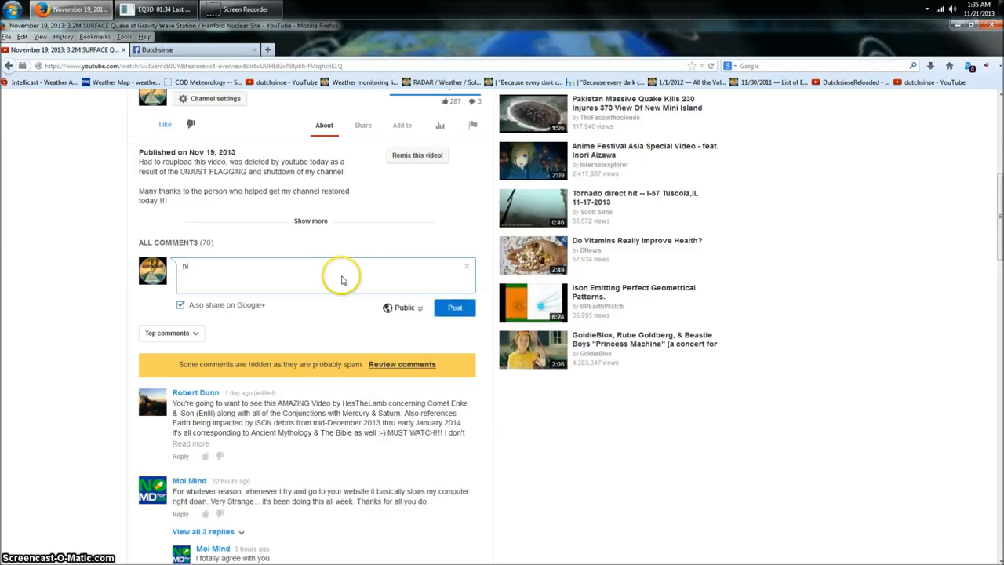
click(455, 307)
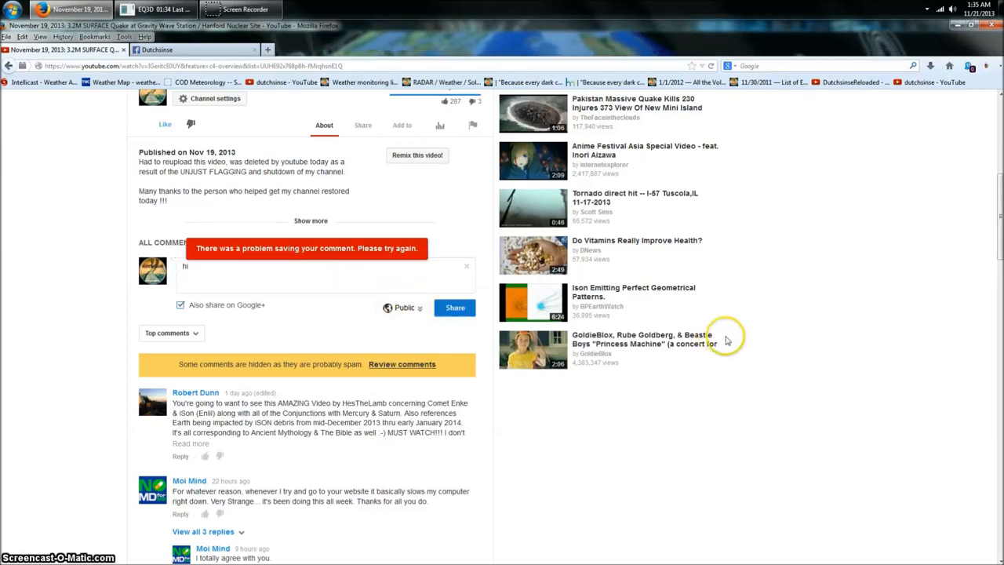
mouse_move(534, 302)
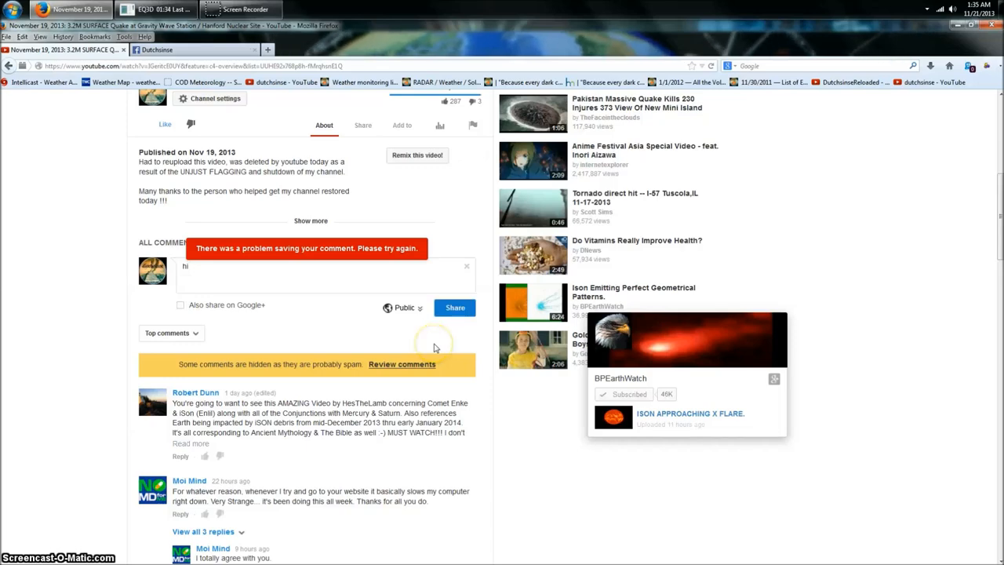
scroll(up, 3)
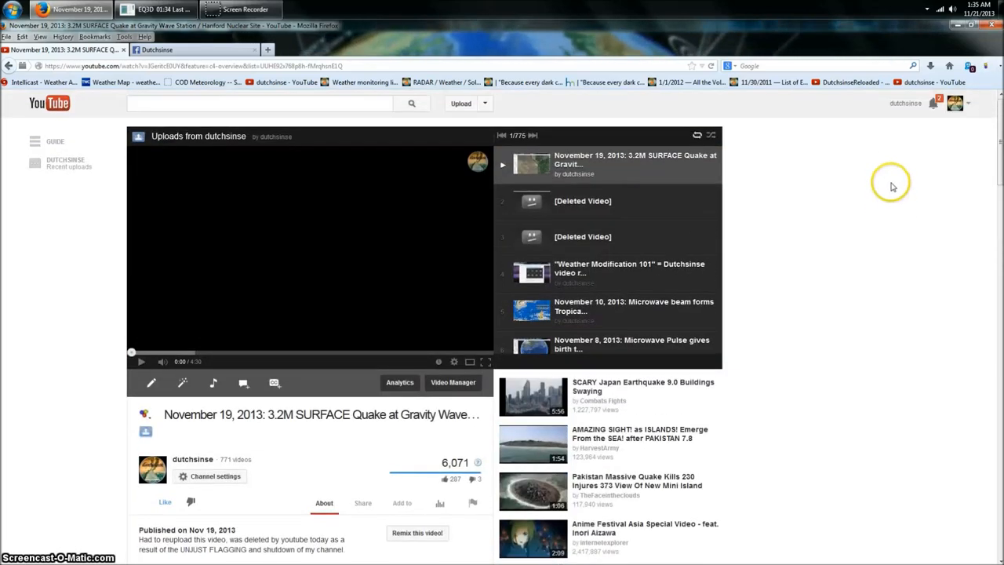
Step: Go from the account menu to the channel's Google+ page showing the impersonation suspension
click(954, 102)
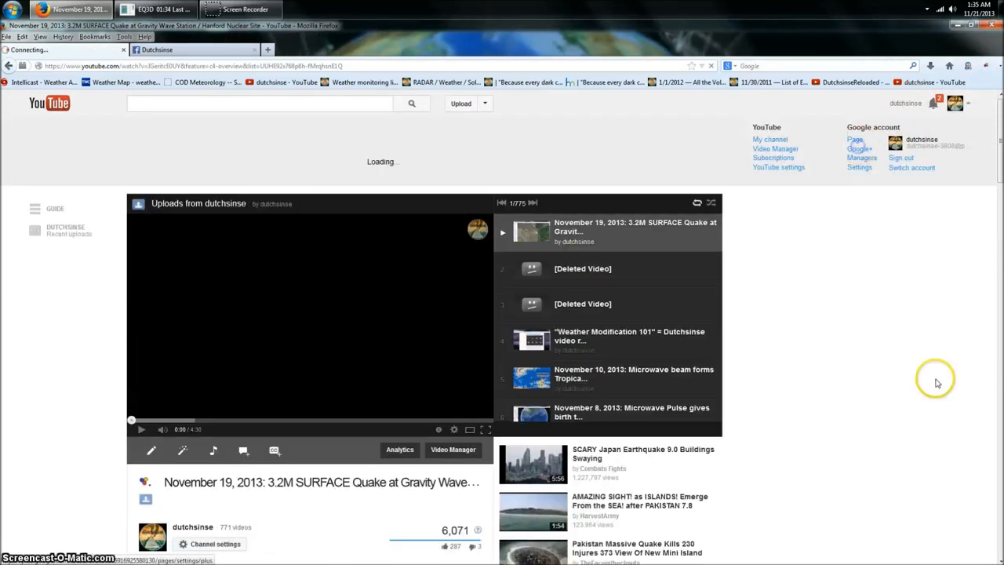
click(859, 148)
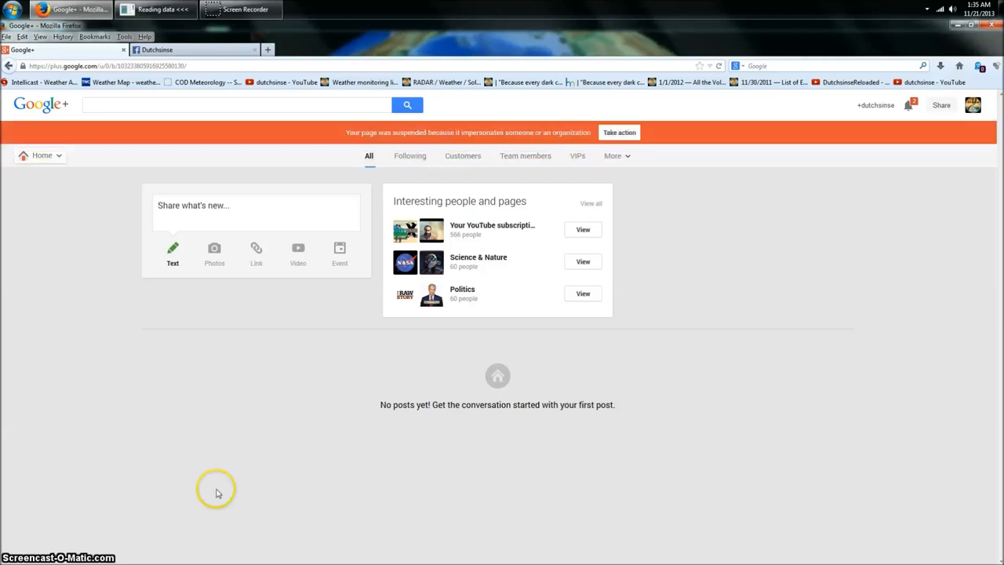
mouse_move(412, 141)
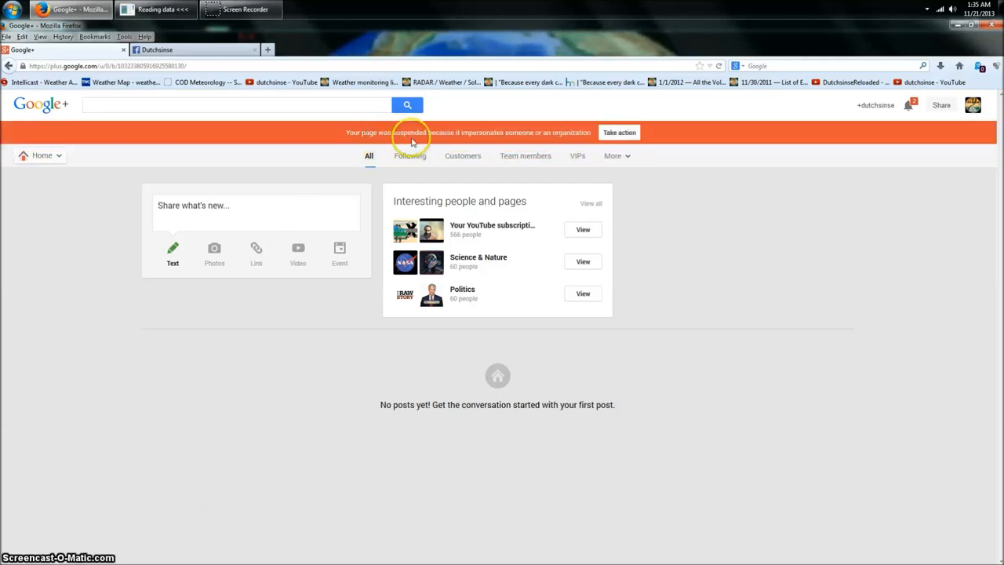
mouse_move(570, 132)
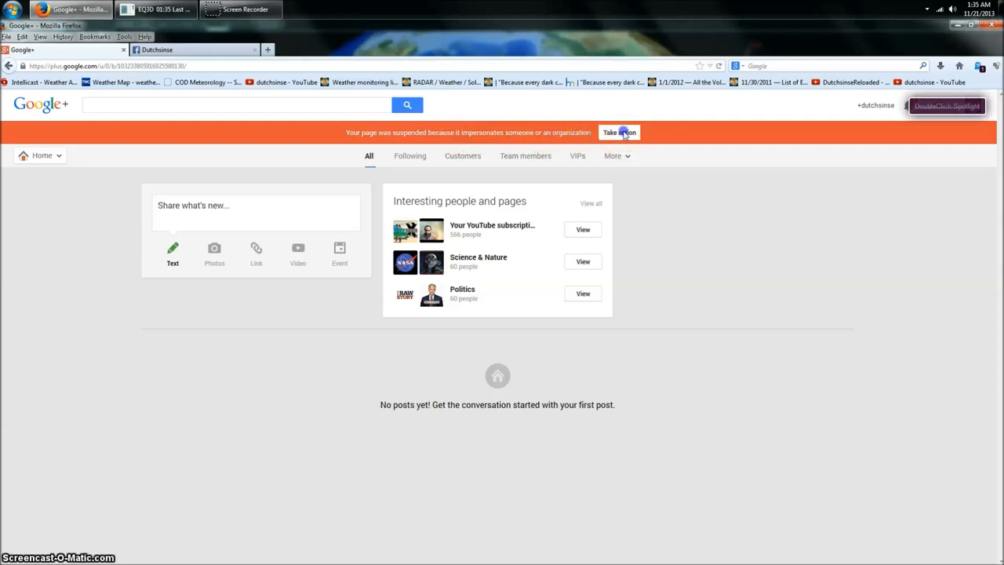
Step: Start the page reinstatement request, marking the page as representing an individual
click(619, 132)
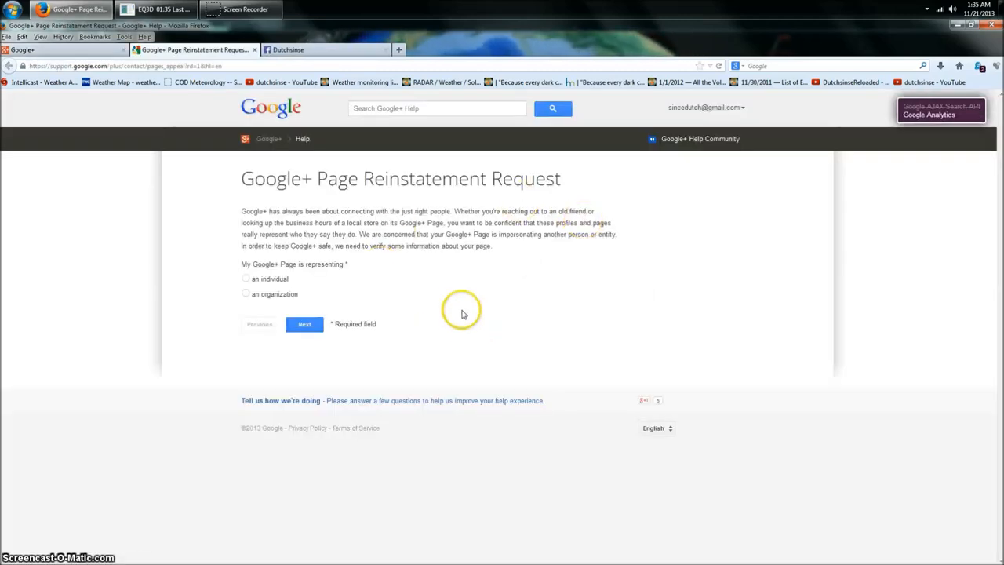
mouse_move(251, 220)
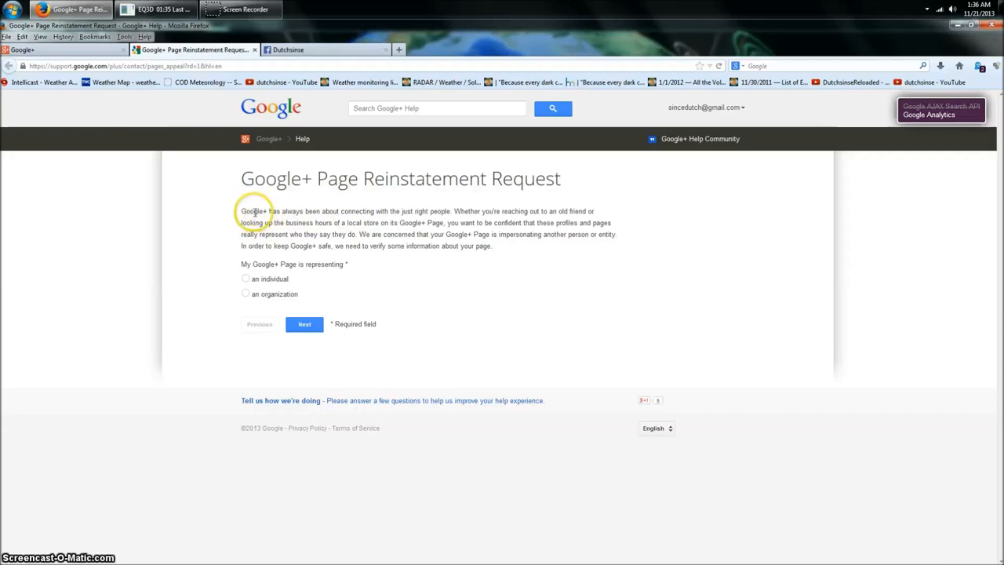
mouse_move(274, 257)
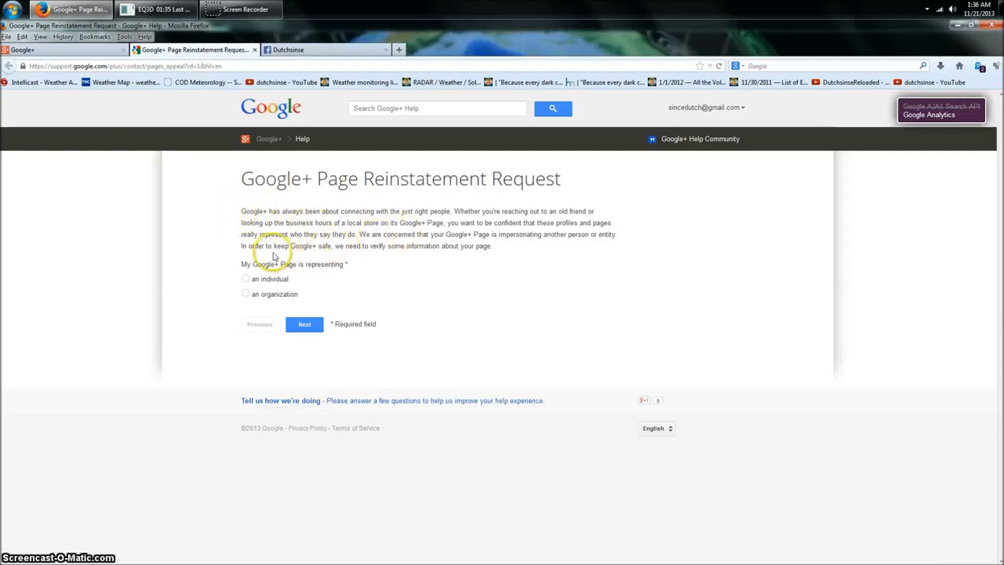
click(246, 279)
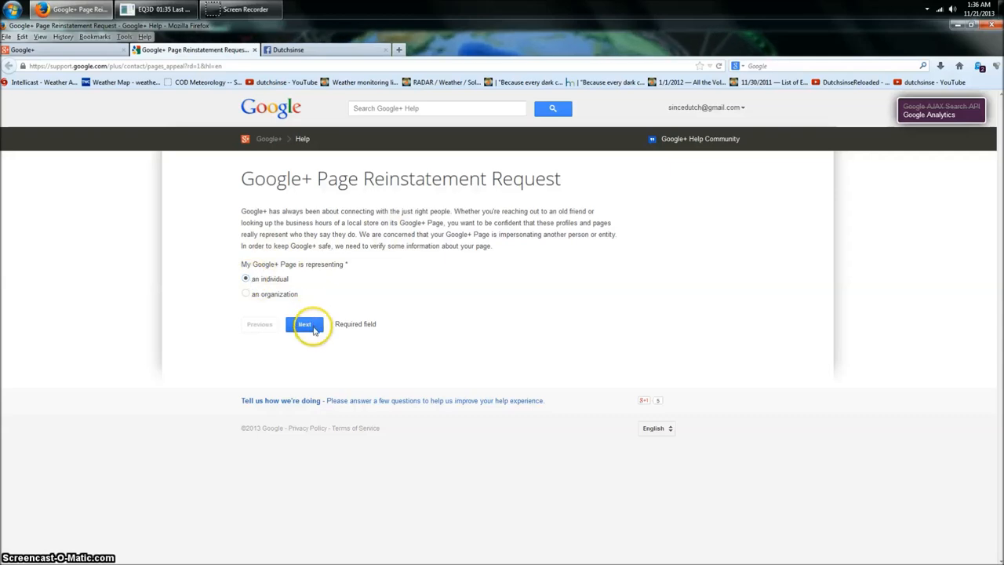
click(305, 324)
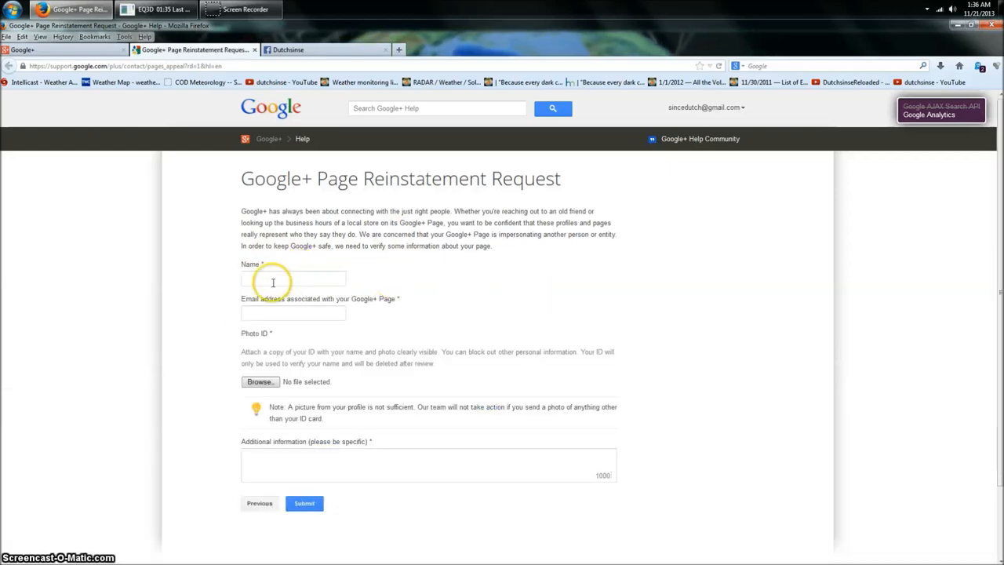
Step: Review the form's Name field and Photo ID instructions, leaving the form blank
click(293, 278)
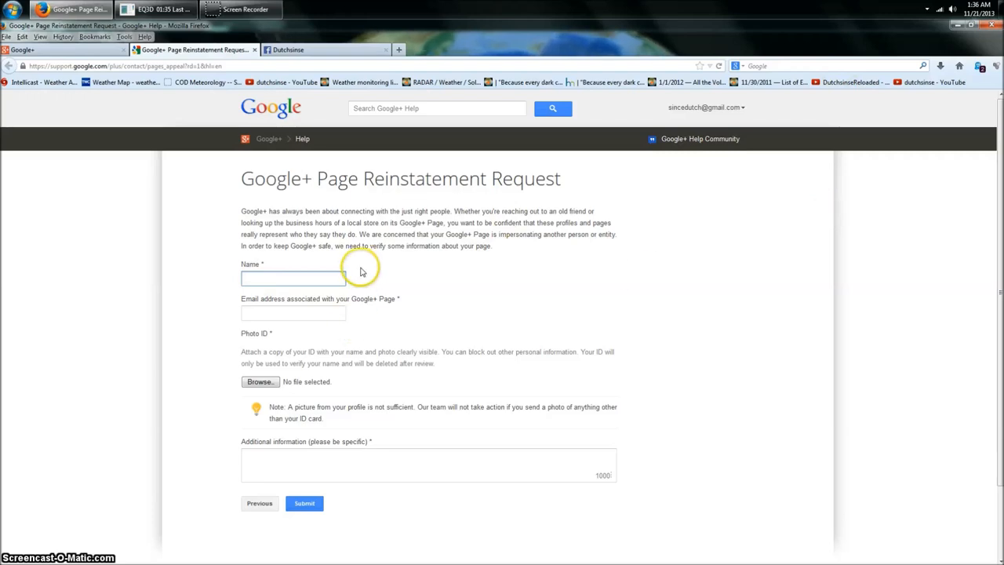
click(293, 277)
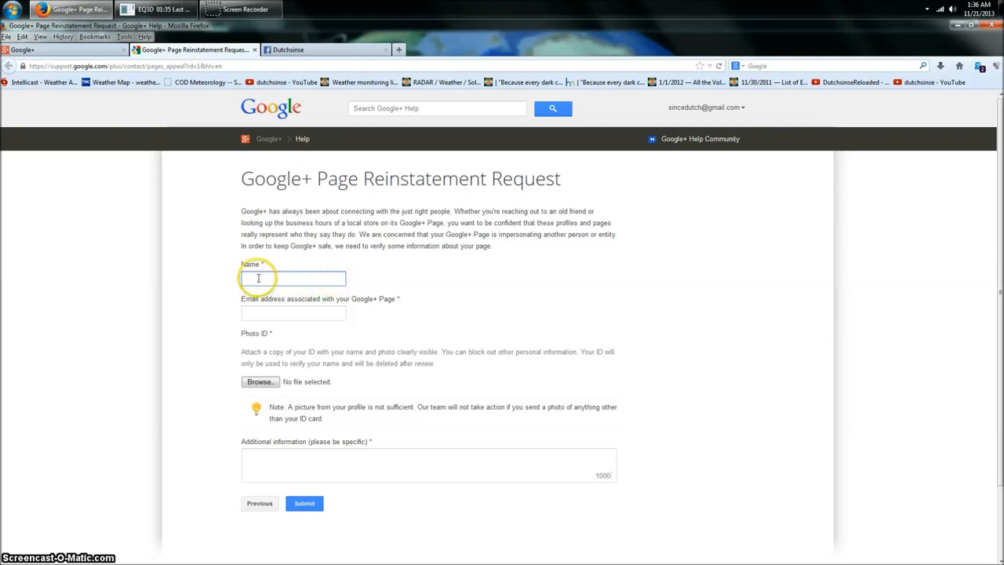
mouse_move(327, 299)
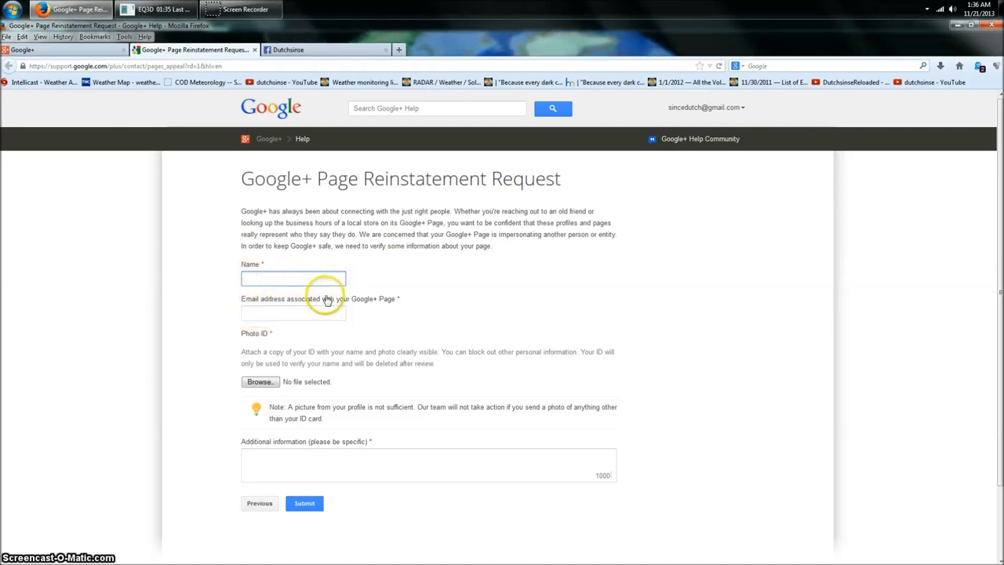
mouse_move(399, 301)
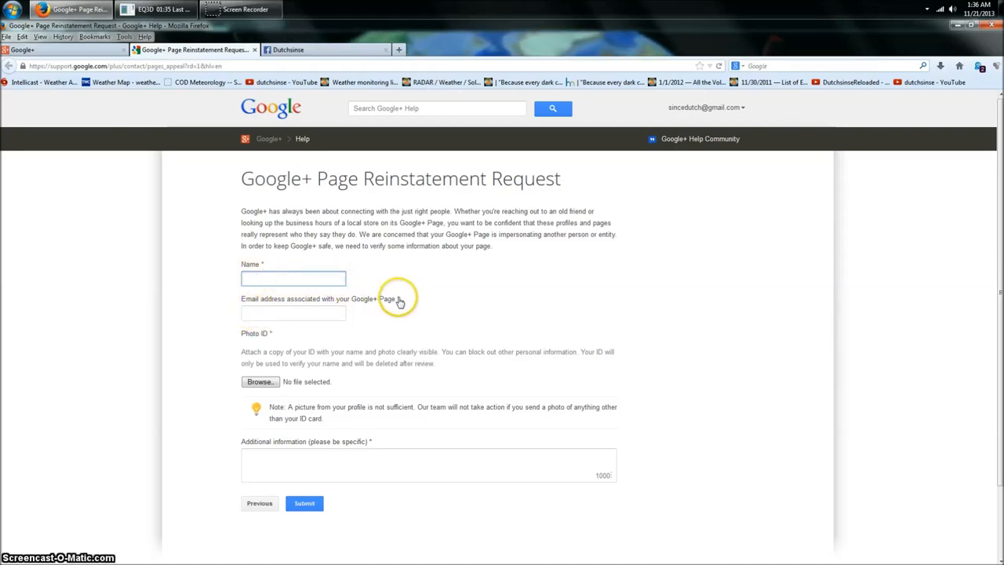
click(292, 279)
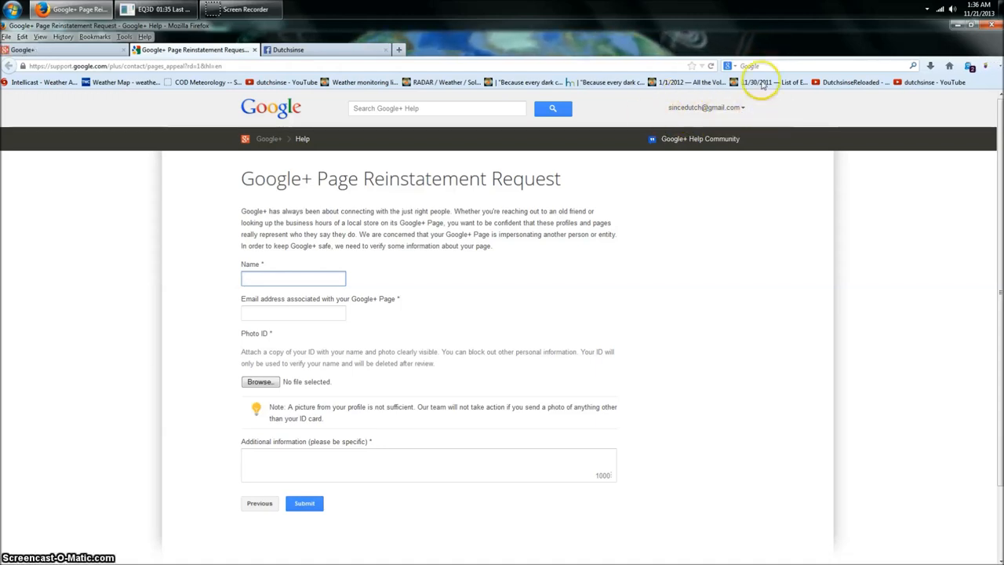
mouse_move(781, 157)
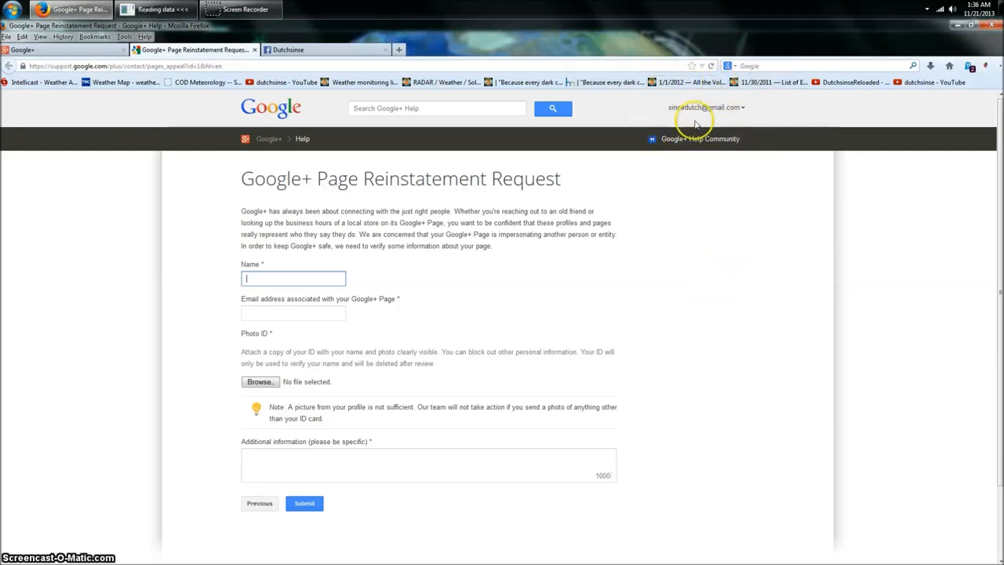
mouse_move(352, 414)
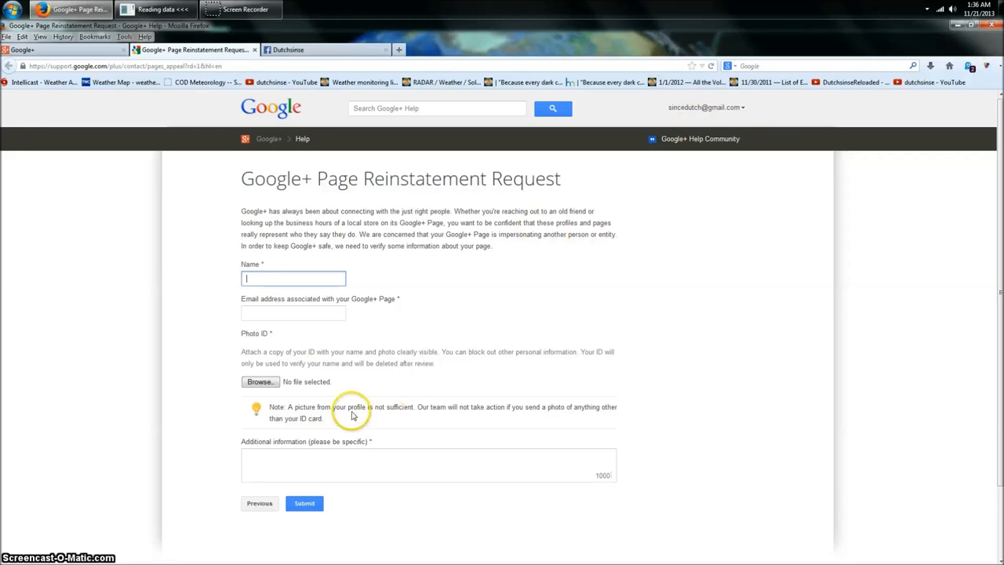
mouse_move(518, 253)
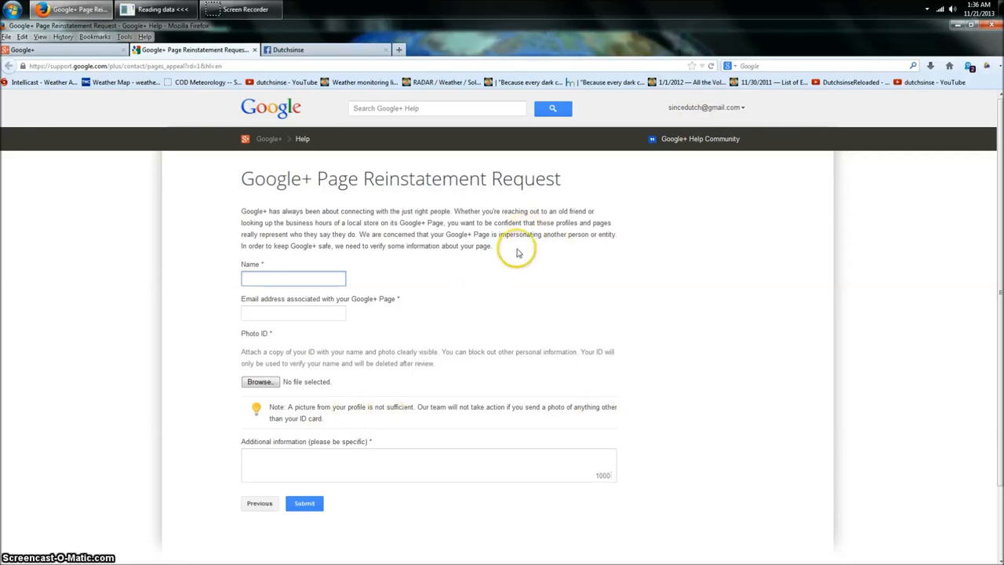
mouse_move(539, 233)
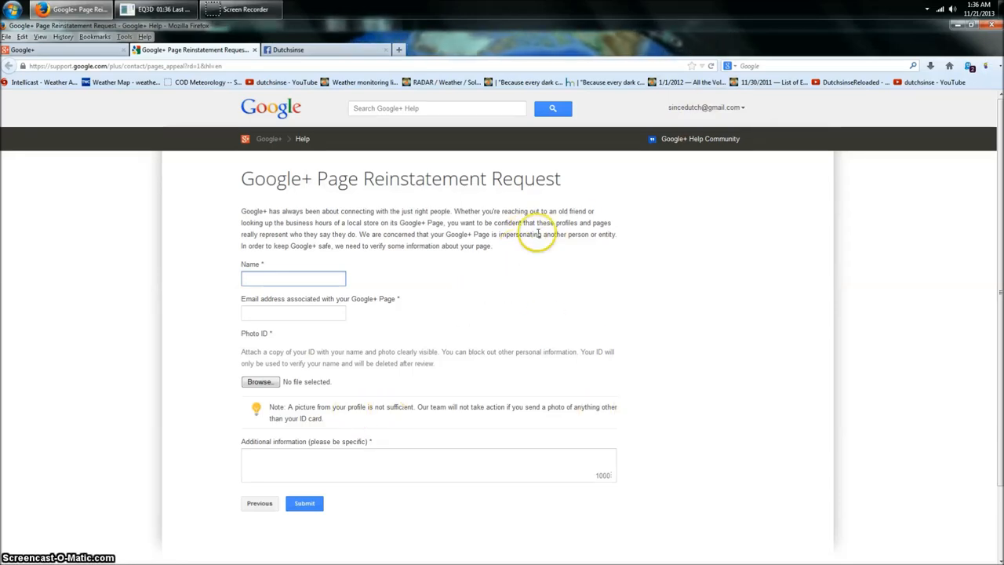
mouse_move(475, 275)
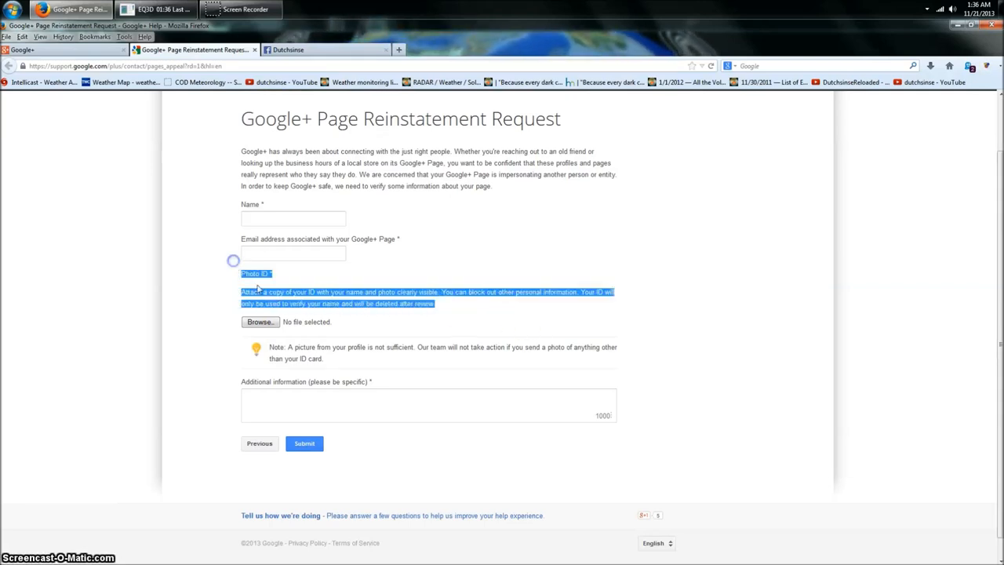
scroll(up, 3)
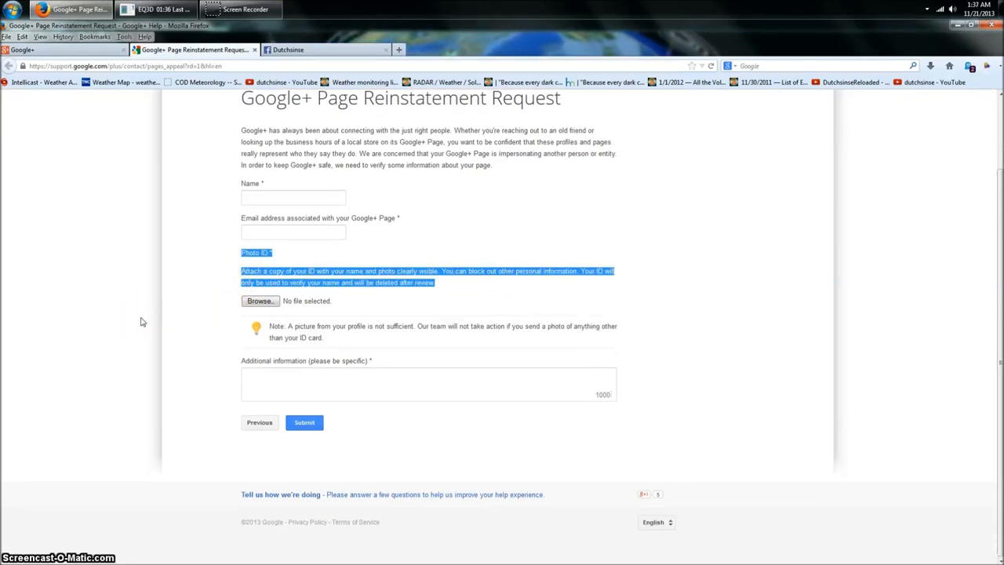
scroll(up, 3)
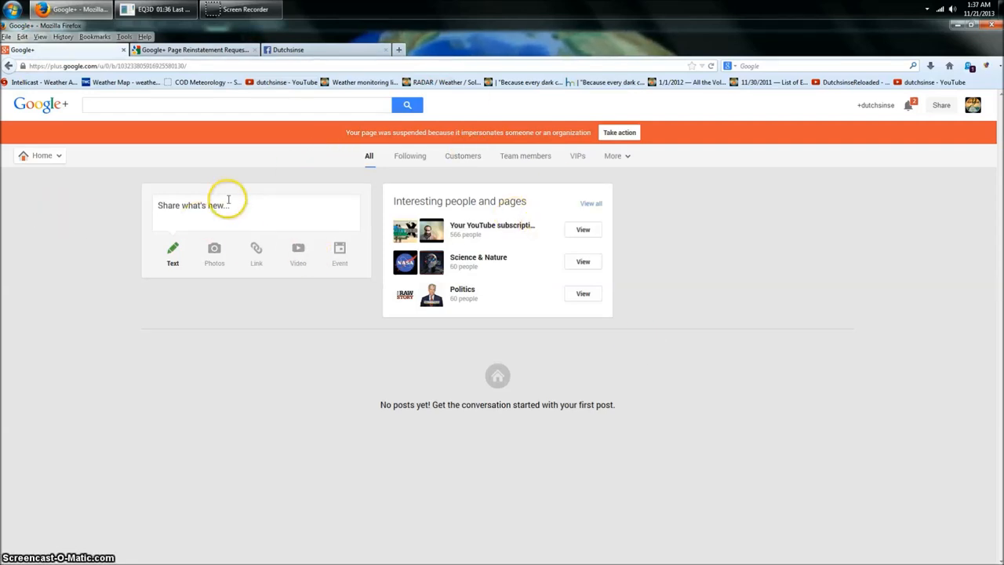
mouse_move(45, 226)
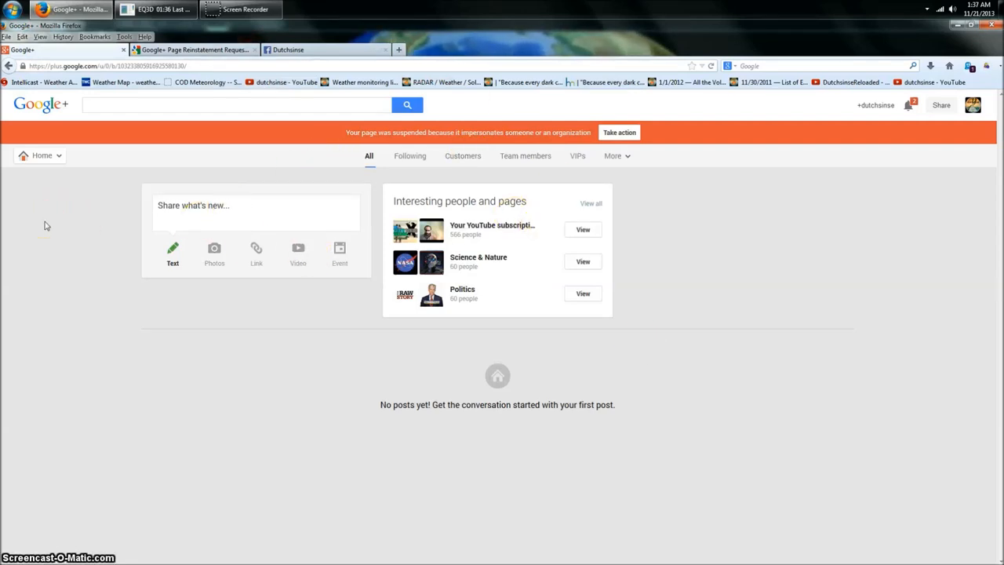
mouse_move(379, 114)
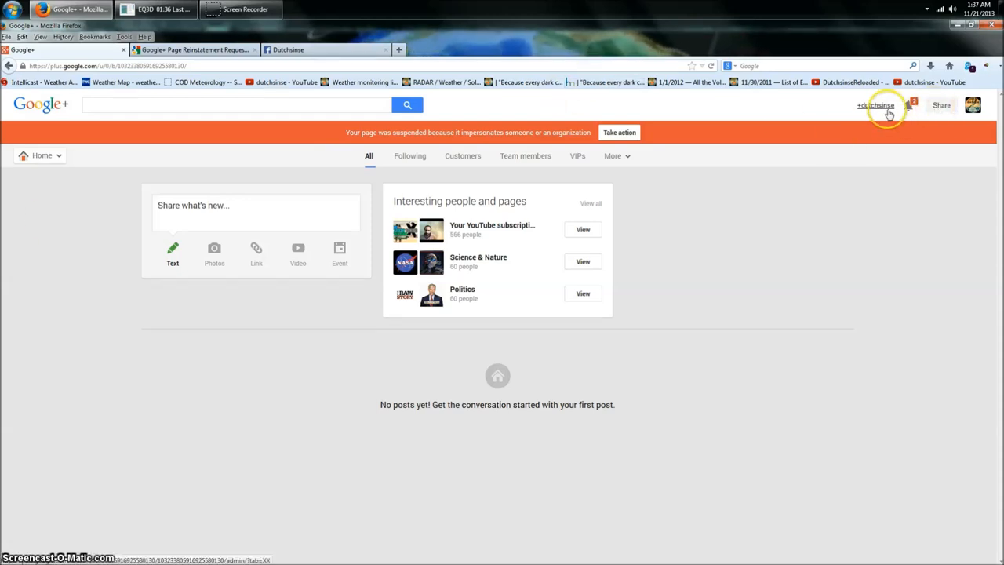
Step: Return to the suspended page's dashboard from the Google+ tab
click(876, 106)
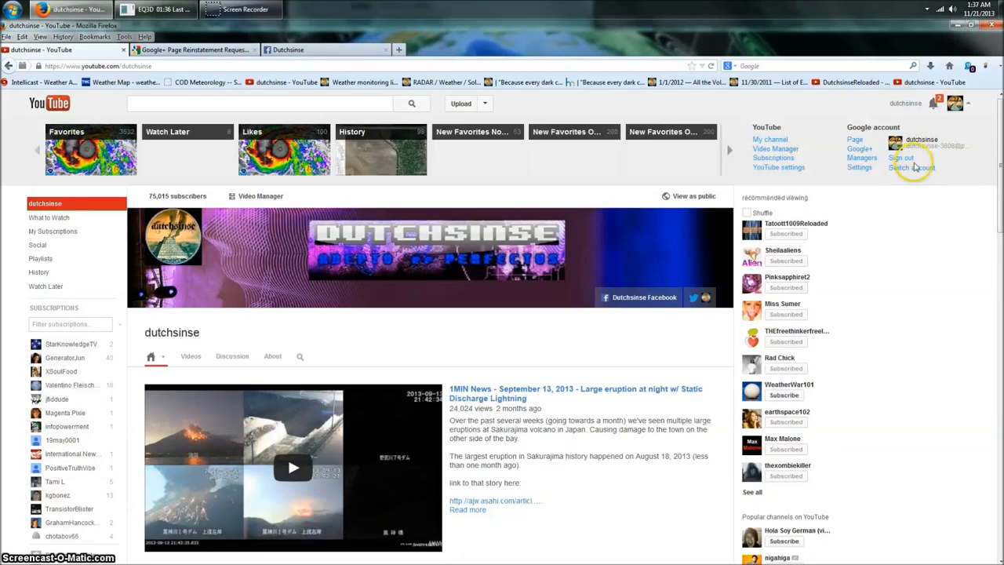
Step: Switch to the dutchsinse account with 587 subscribers and reopen the account switcher
click(912, 167)
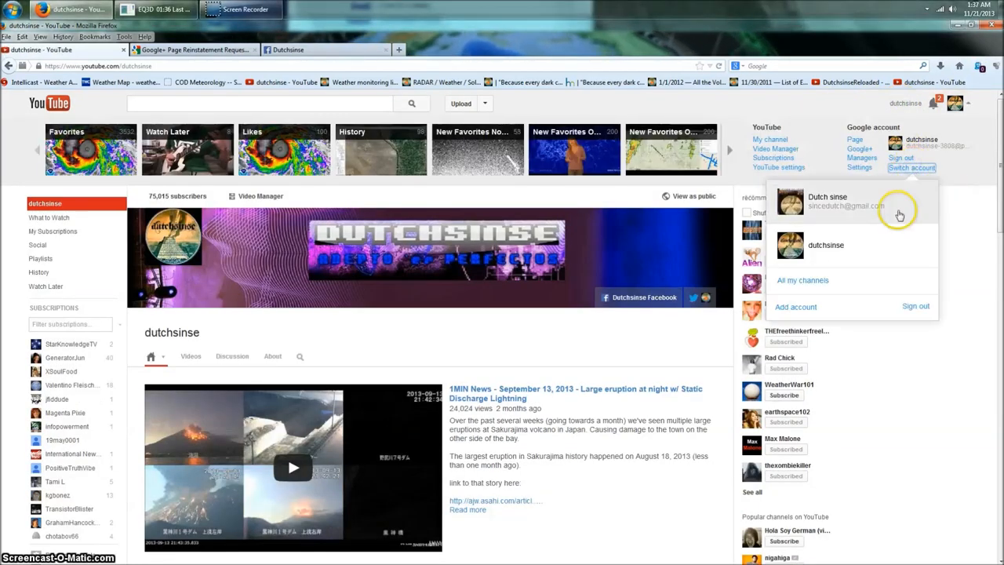
mouse_move(792, 201)
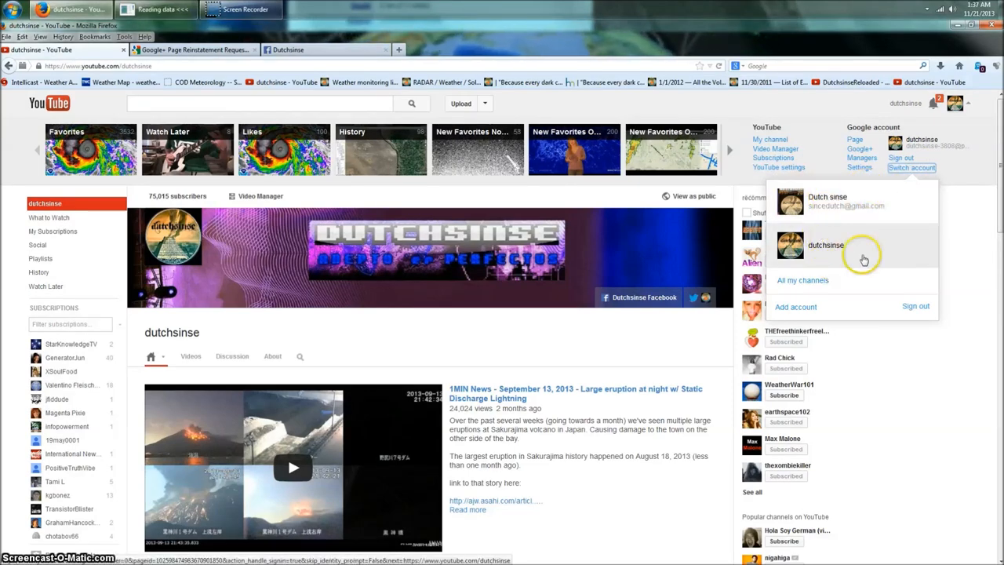
mouse_move(855, 228)
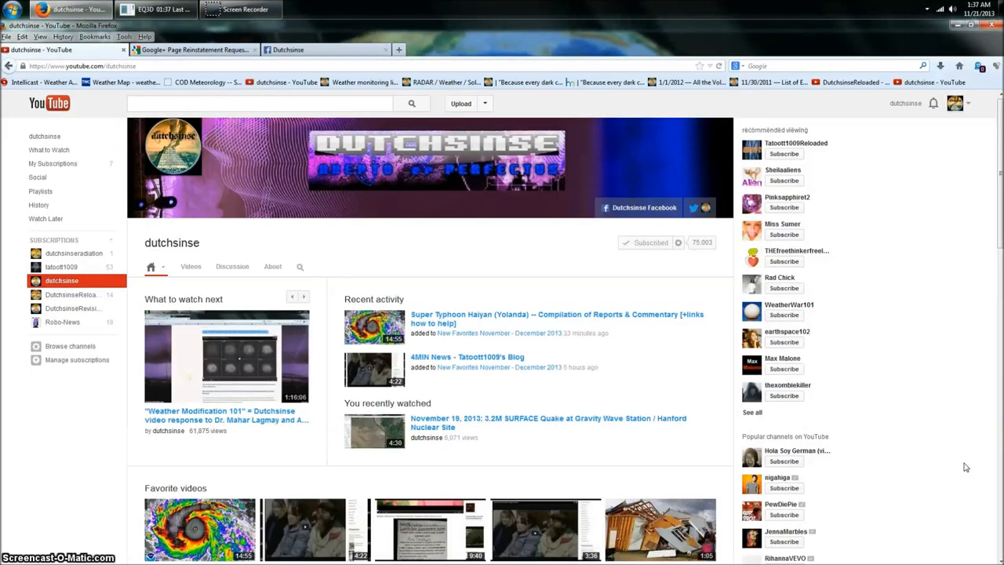
mouse_move(589, 263)
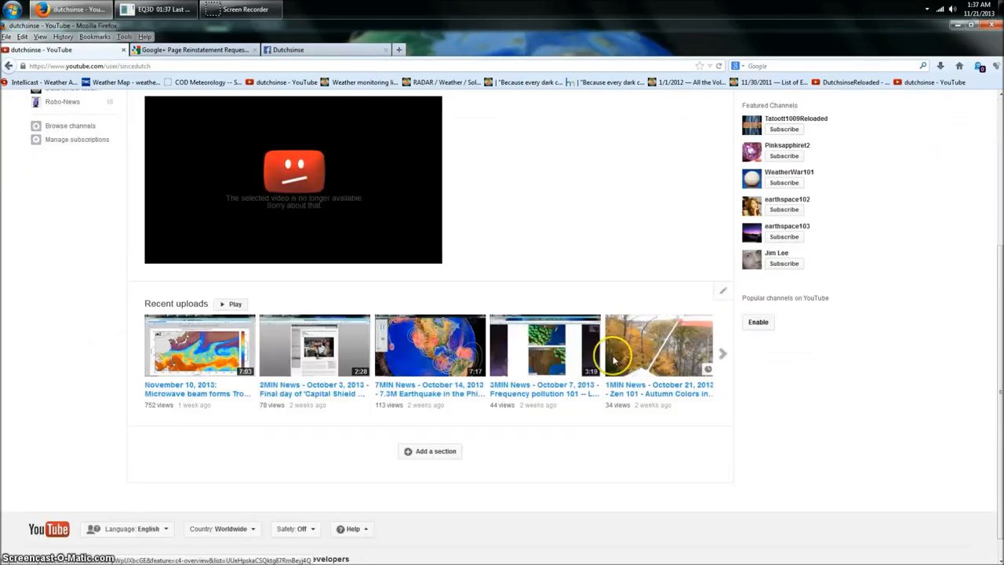
scroll(up, 3)
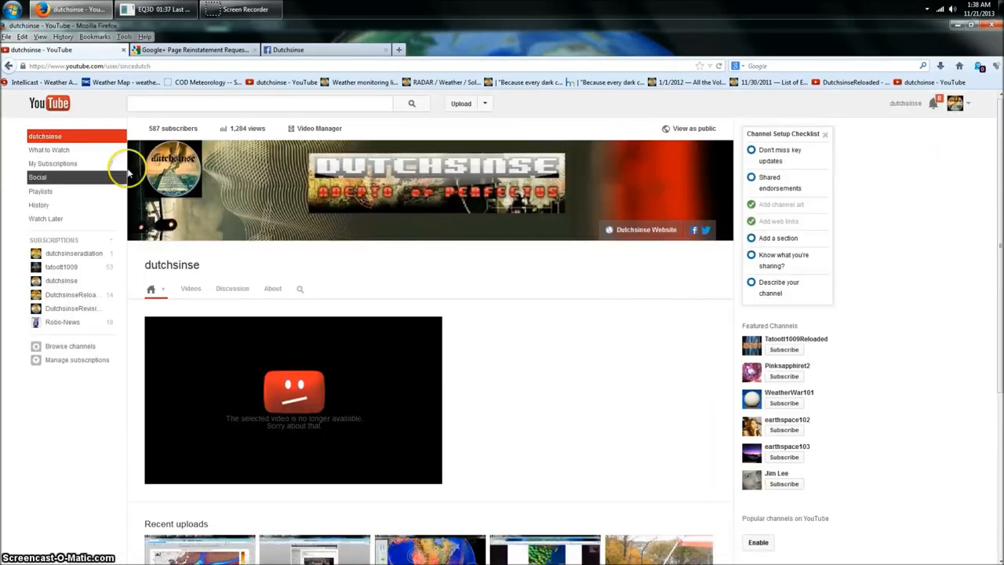
mouse_move(190, 132)
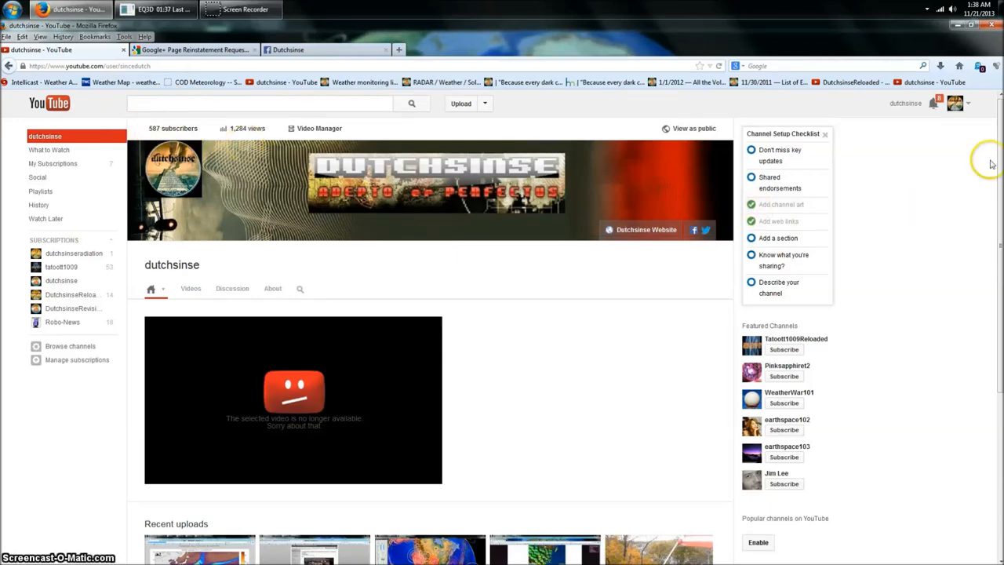
click(954, 103)
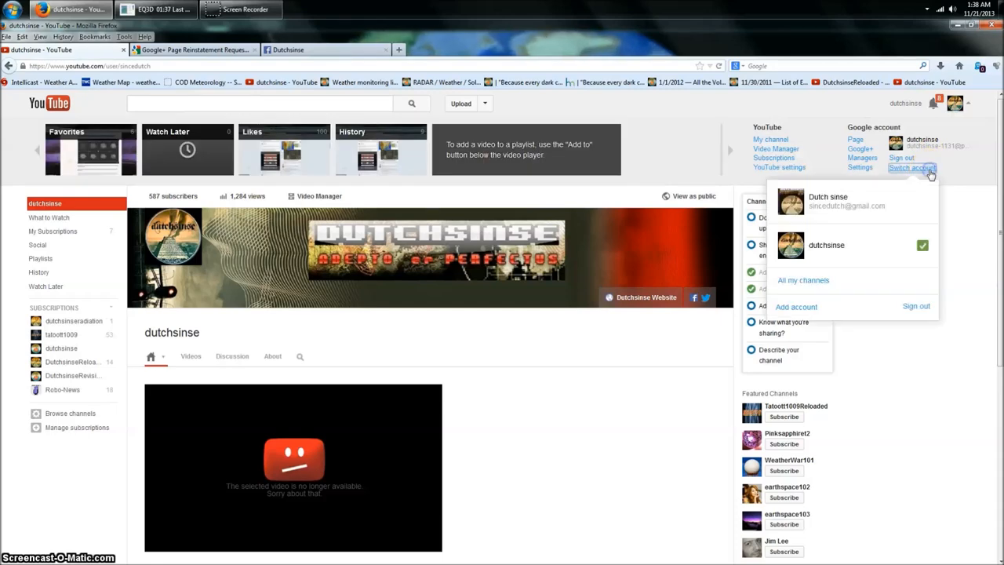
mouse_move(938, 369)
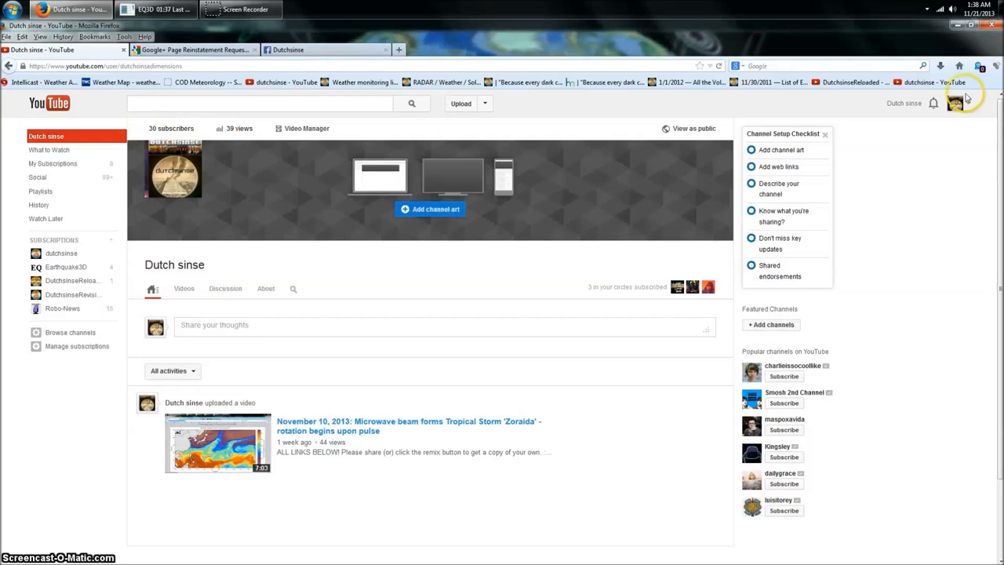
Step: Switch to the Dutch sinse account and open All my channels, listing three channels
click(955, 103)
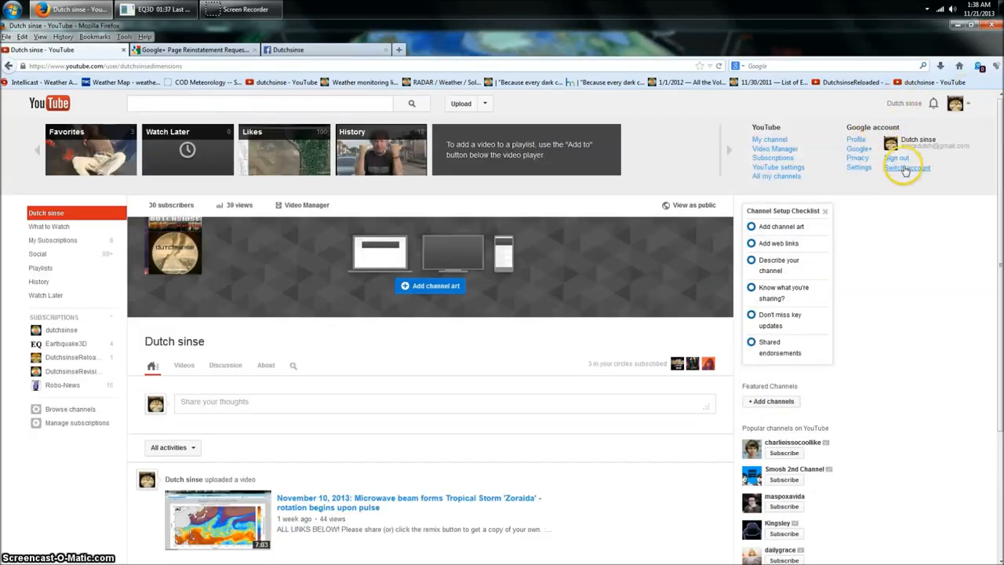
click(907, 168)
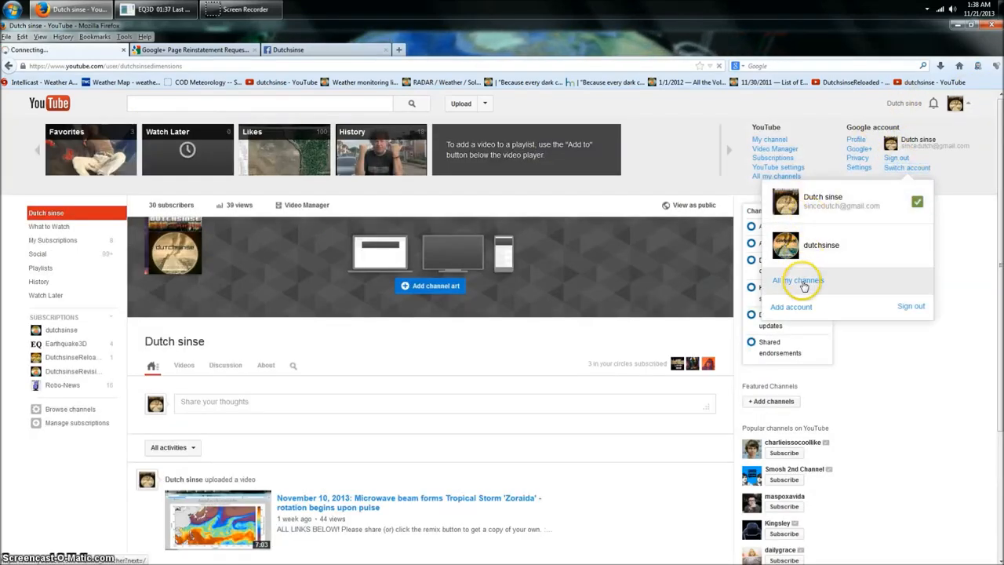
click(798, 280)
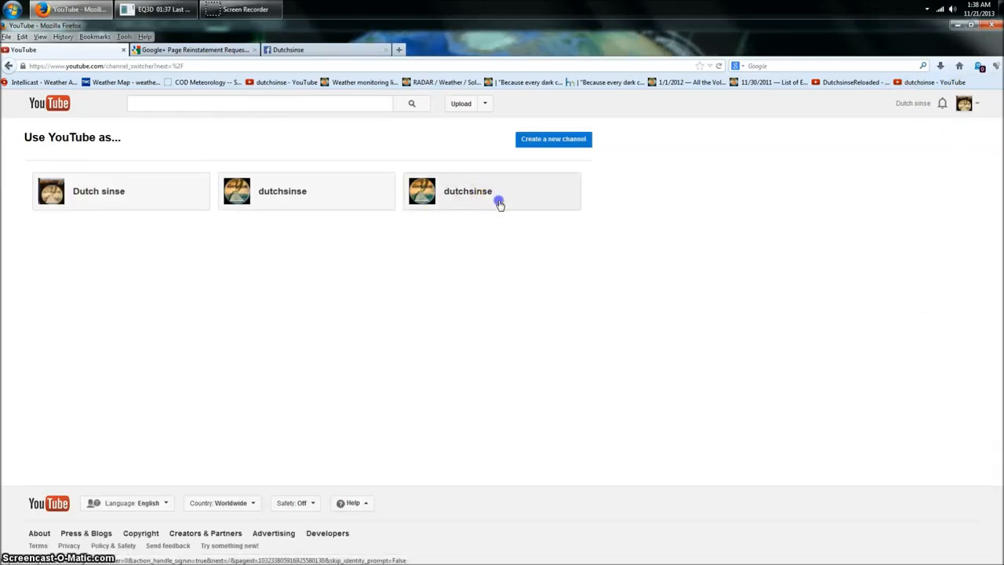
Step: Use YouTube as the third dutchsinse channel, then view the Dutchsinse Facebook shutdown post
click(492, 191)
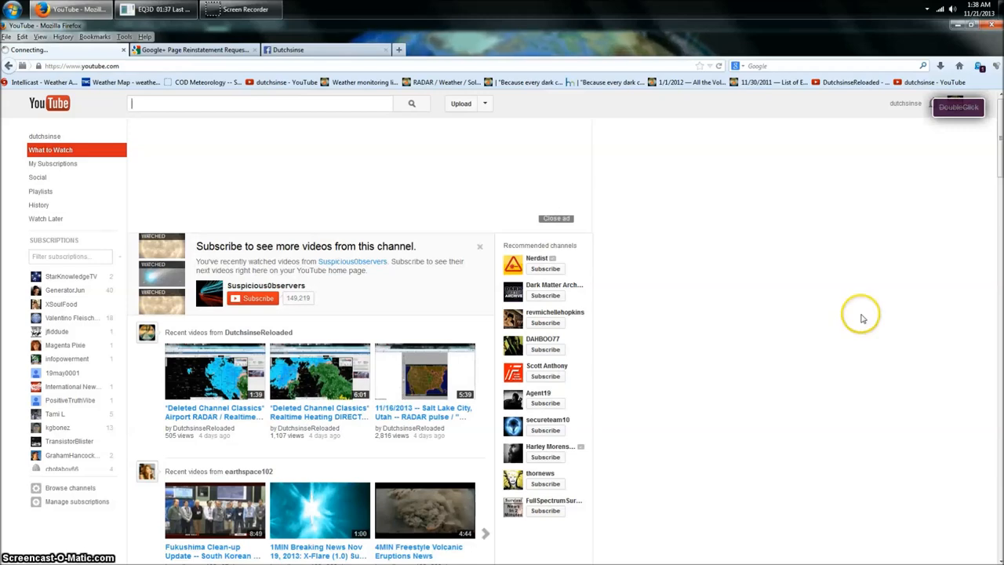
mouse_move(800, 204)
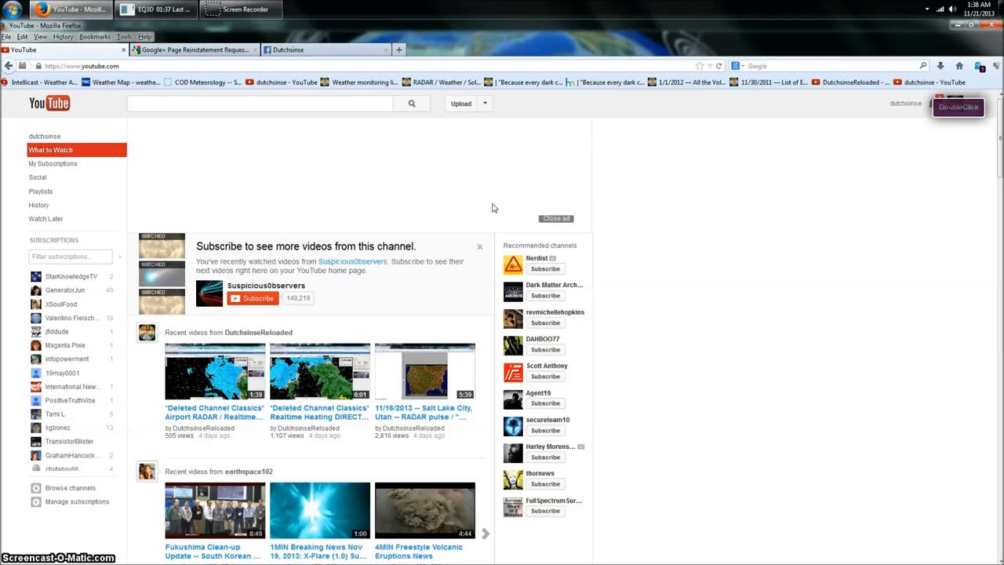
click(259, 103)
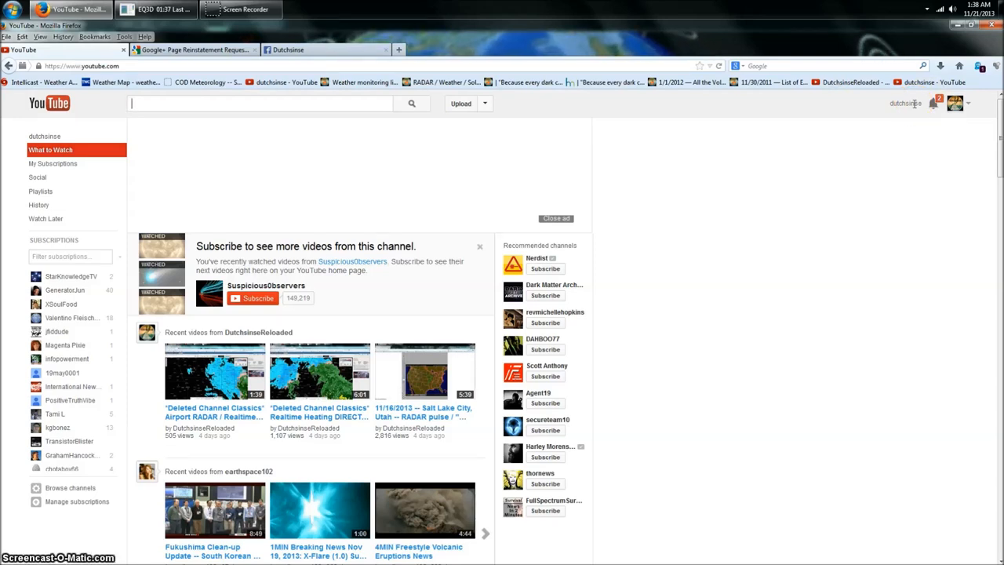
mouse_move(899, 110)
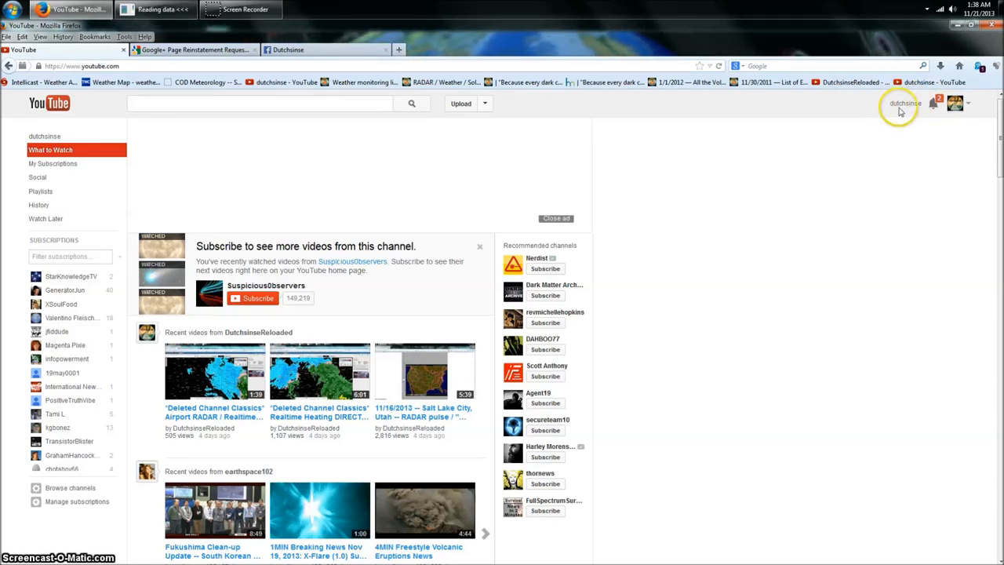
mouse_move(903, 103)
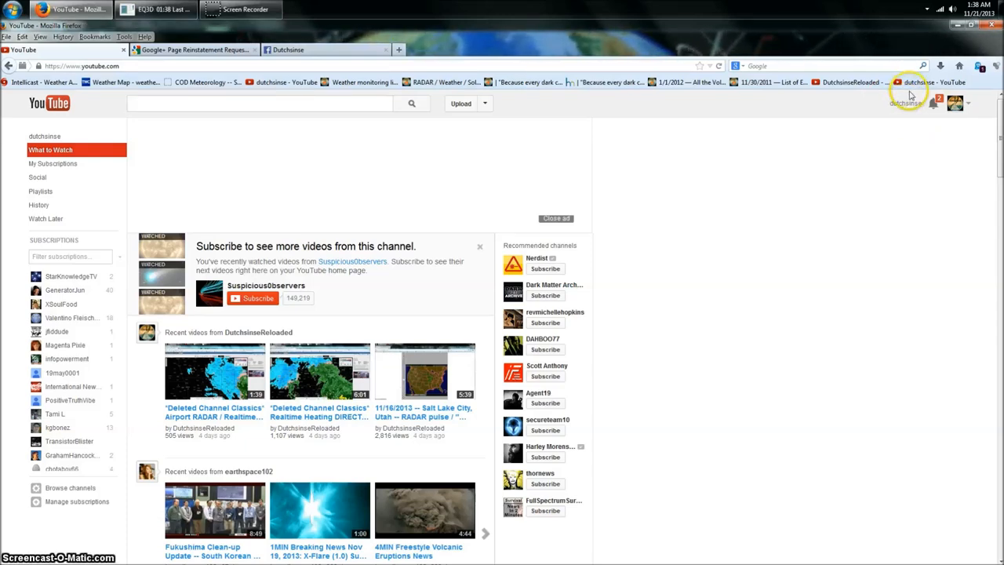
mouse_move(816, 286)
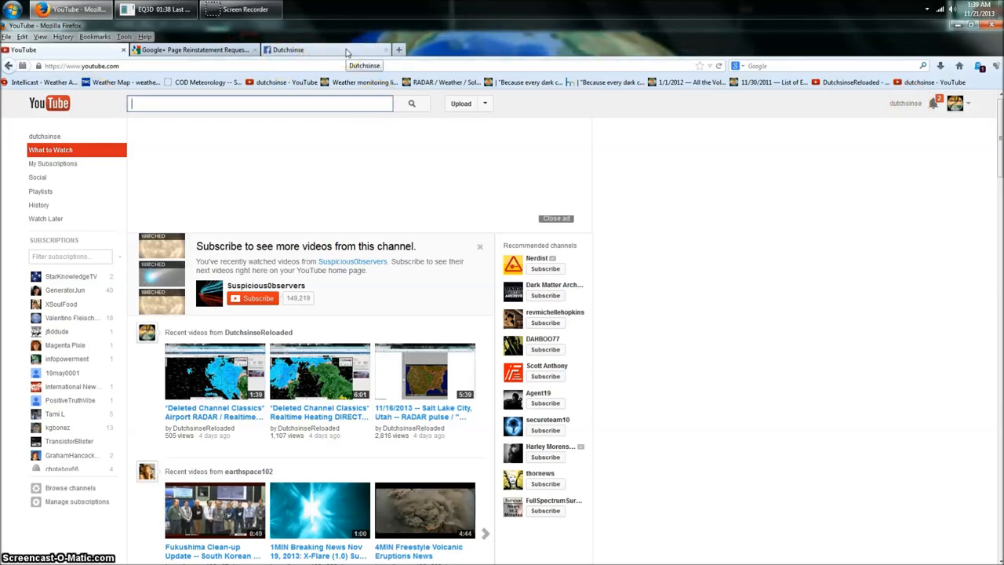
click(314, 49)
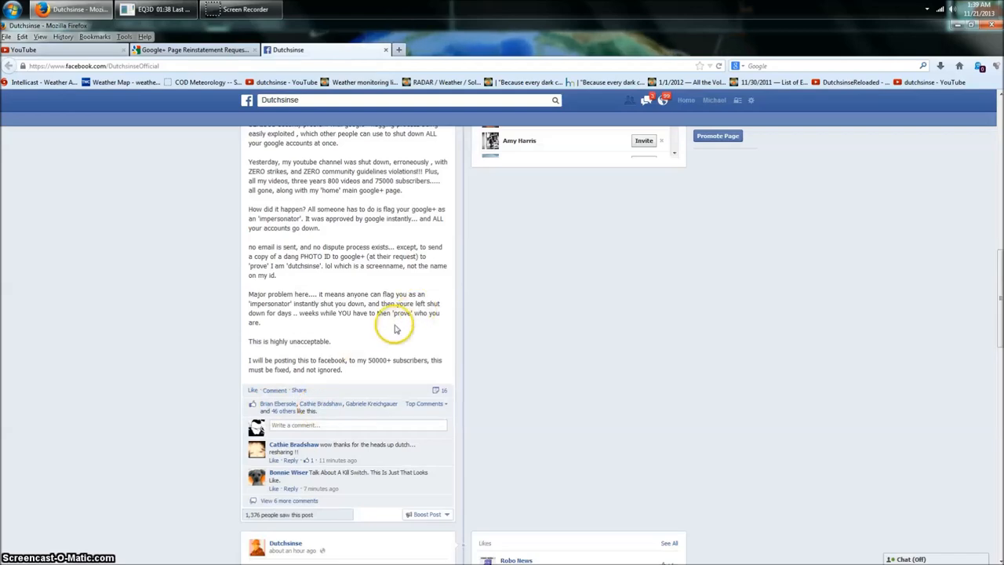
scroll(up, 3)
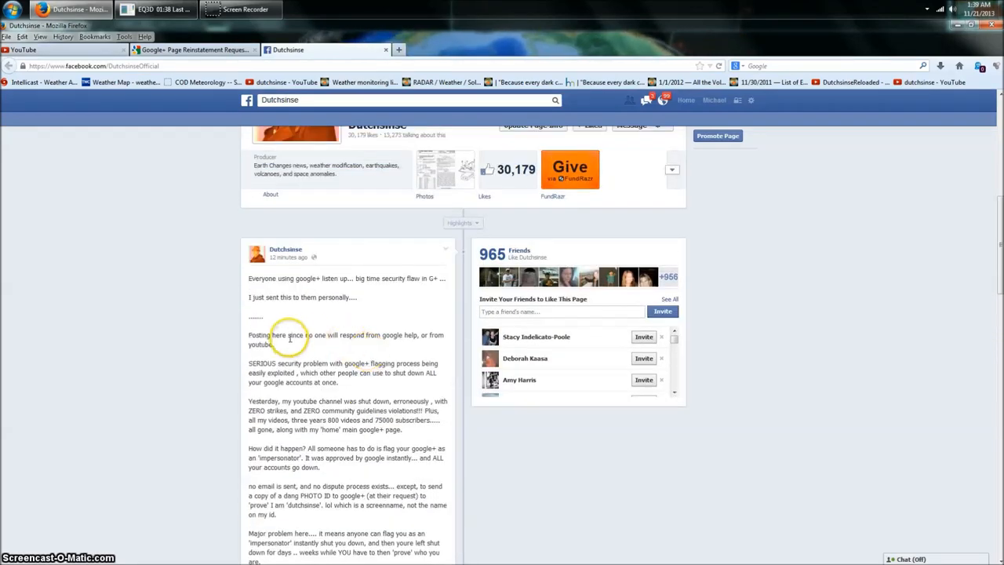
scroll(down, 3)
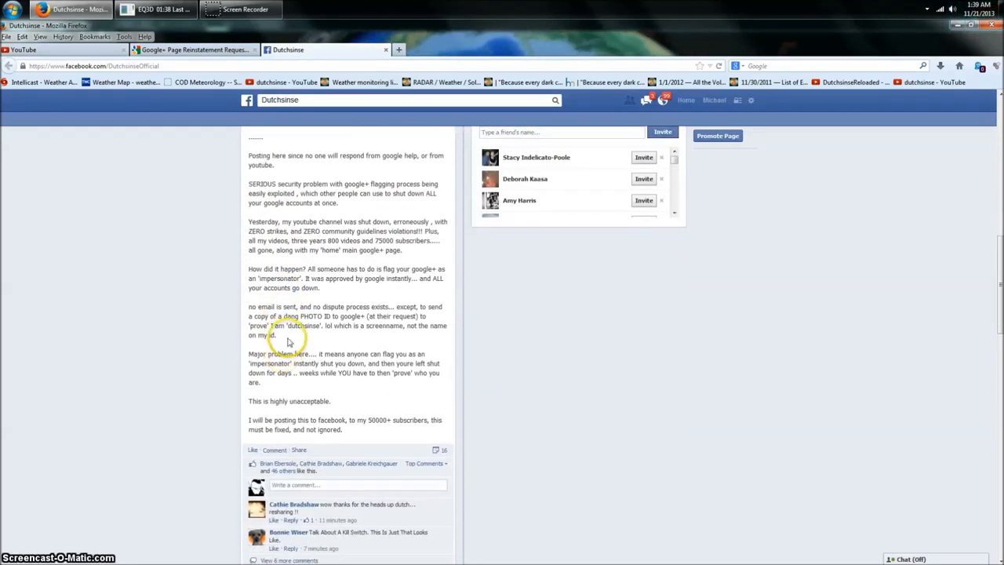
scroll(up, 3)
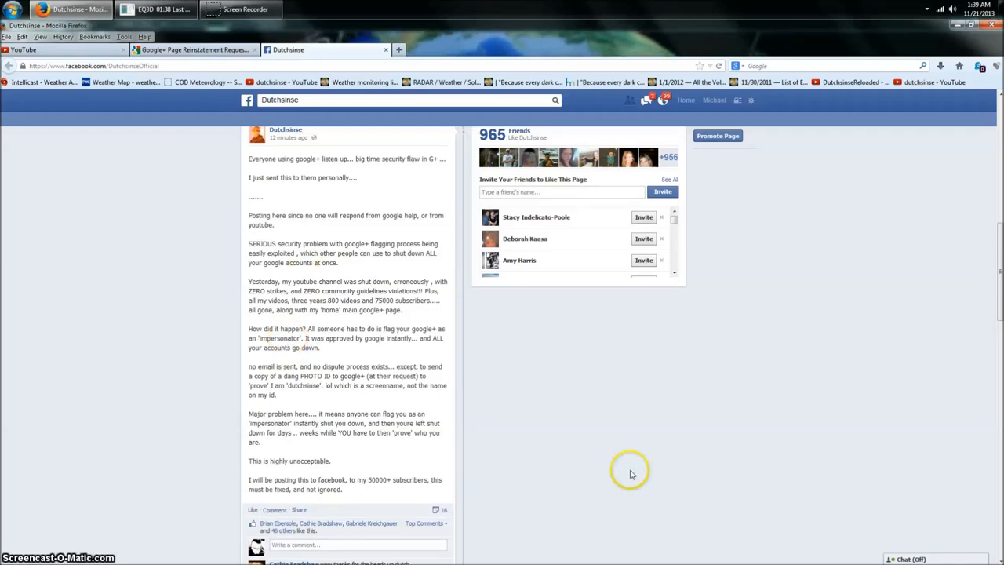
mouse_move(103, 300)
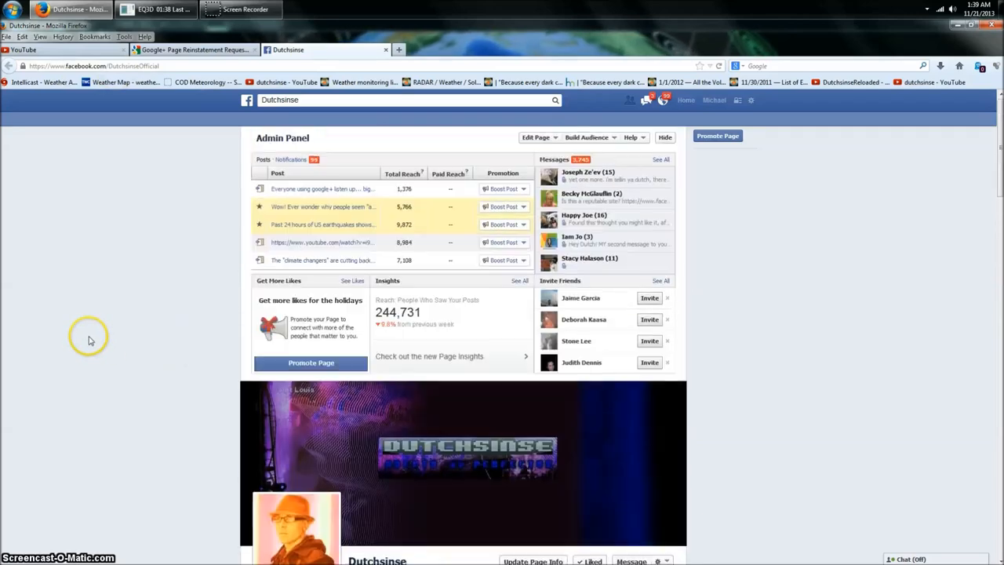
scroll(down, 3)
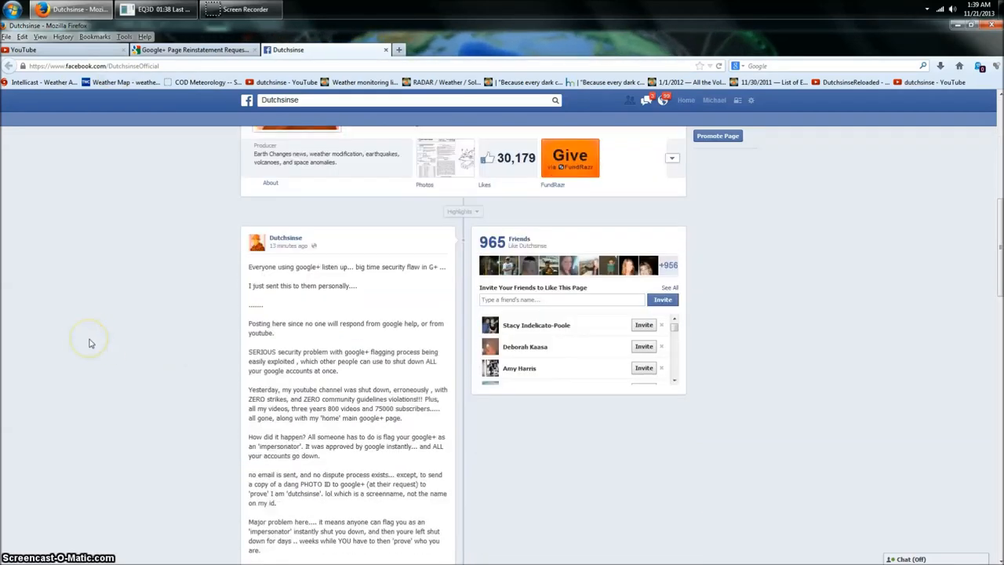
scroll(down, 3)
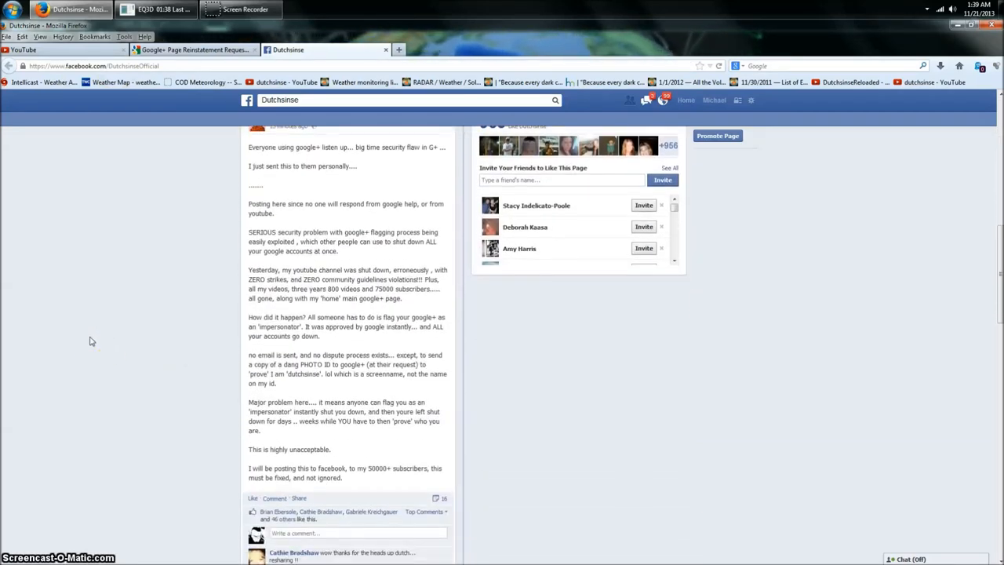